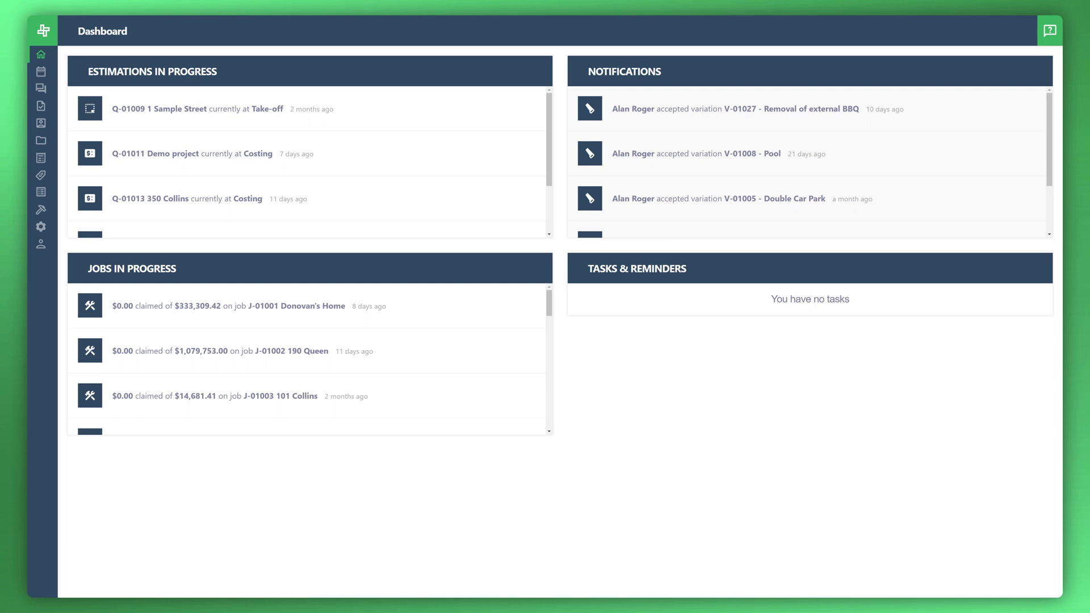
{"action": "mouse_move", "coordinate": [383, 500]}
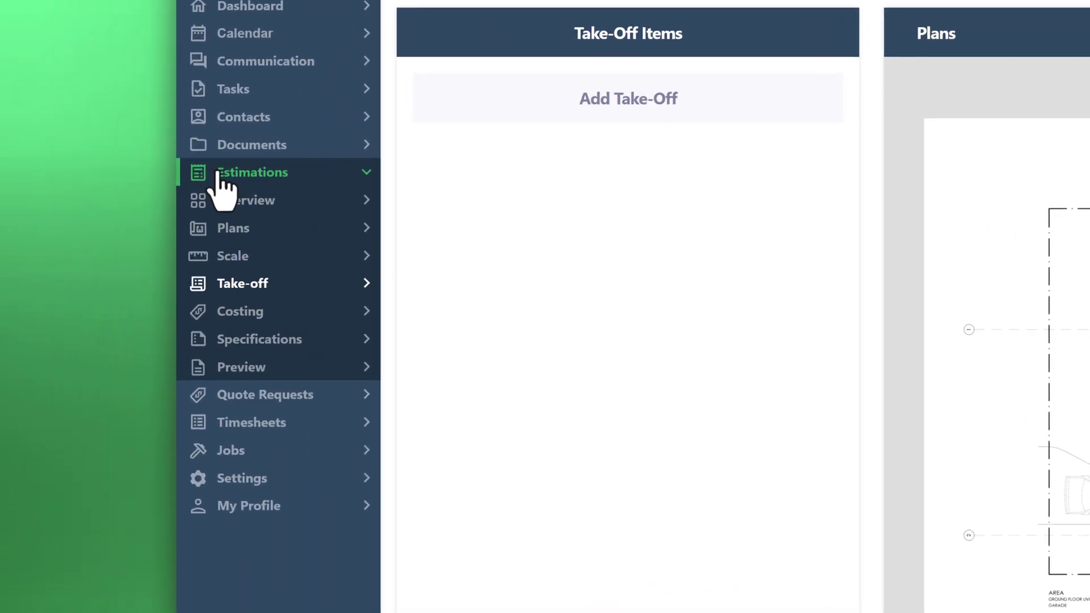
Expand the Settings section in the sidebar and go to Price Lists.
{"action": "scroll", "scroll_direction": "down", "scroll_amount": 3}
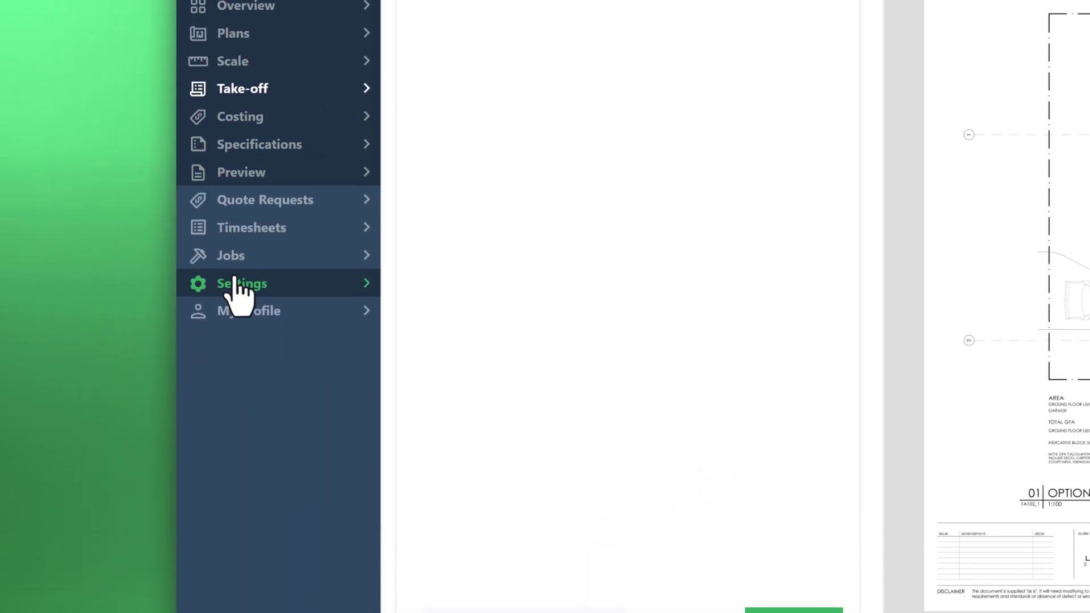
{"action": "left_click", "coordinate": [240, 283]}
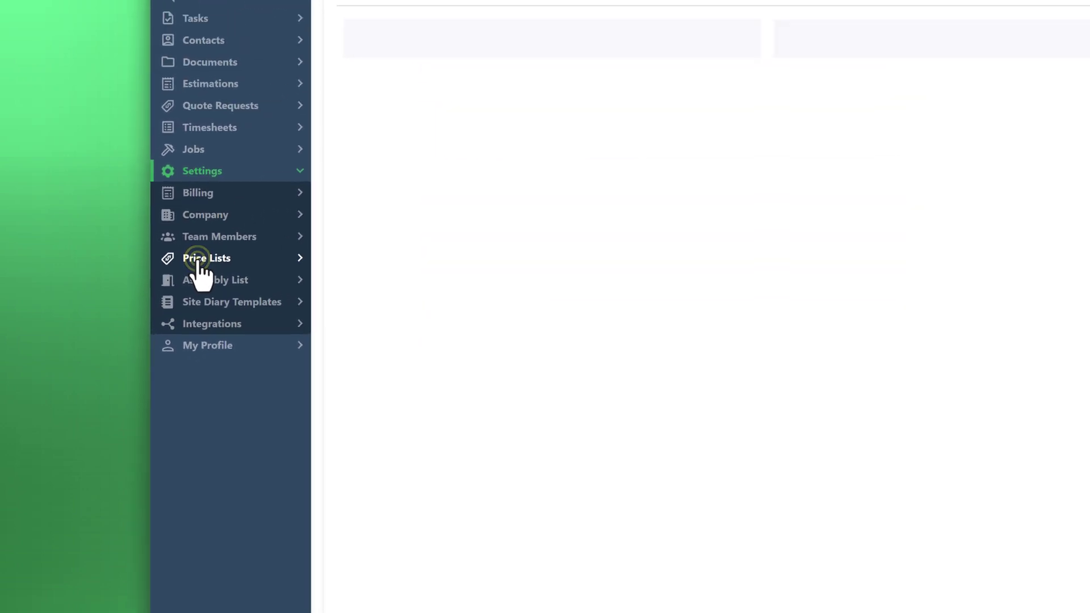
{"action": "left_click", "coordinate": [206, 257]}
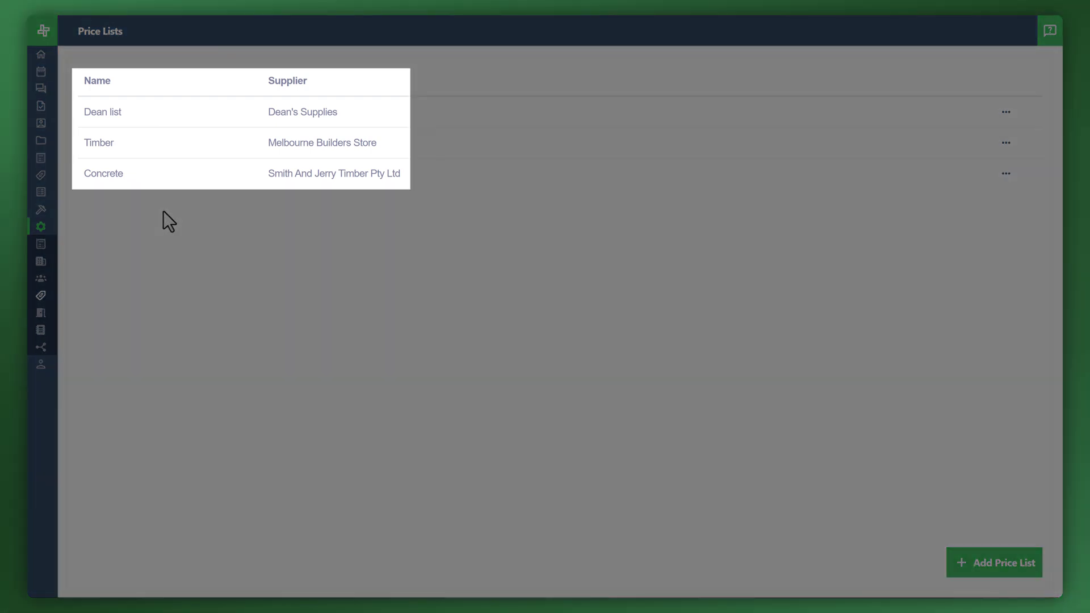
Open the Concrete price list and start a 'Concrete pavement' category with an item.
{"action": "left_click", "coordinate": [102, 173]}
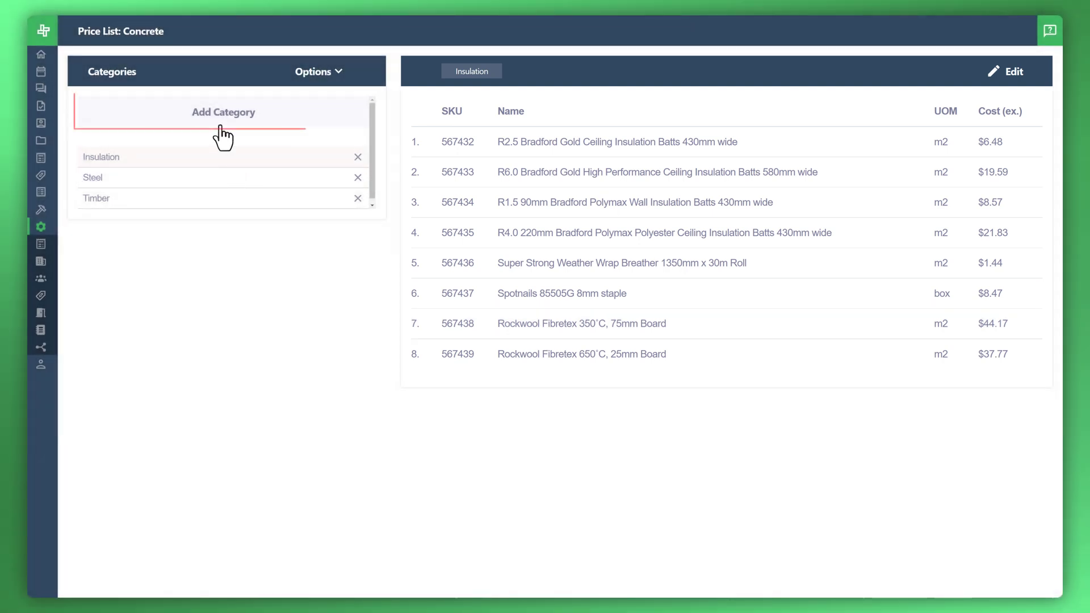
{"action": "left_click", "coordinate": [223, 112]}
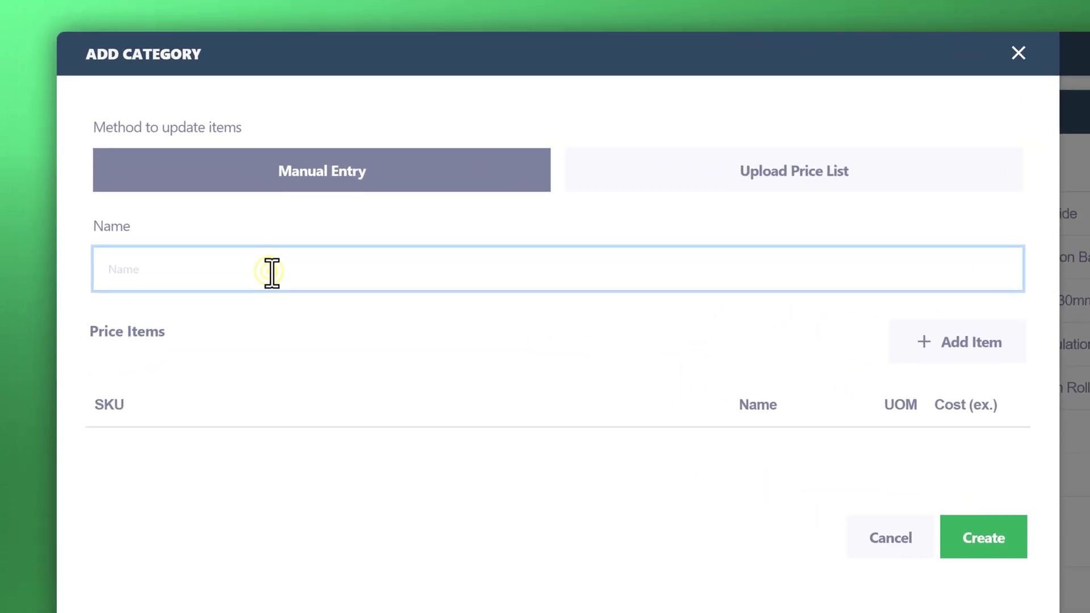
{"action": "type", "text": "Concrete pavement"}
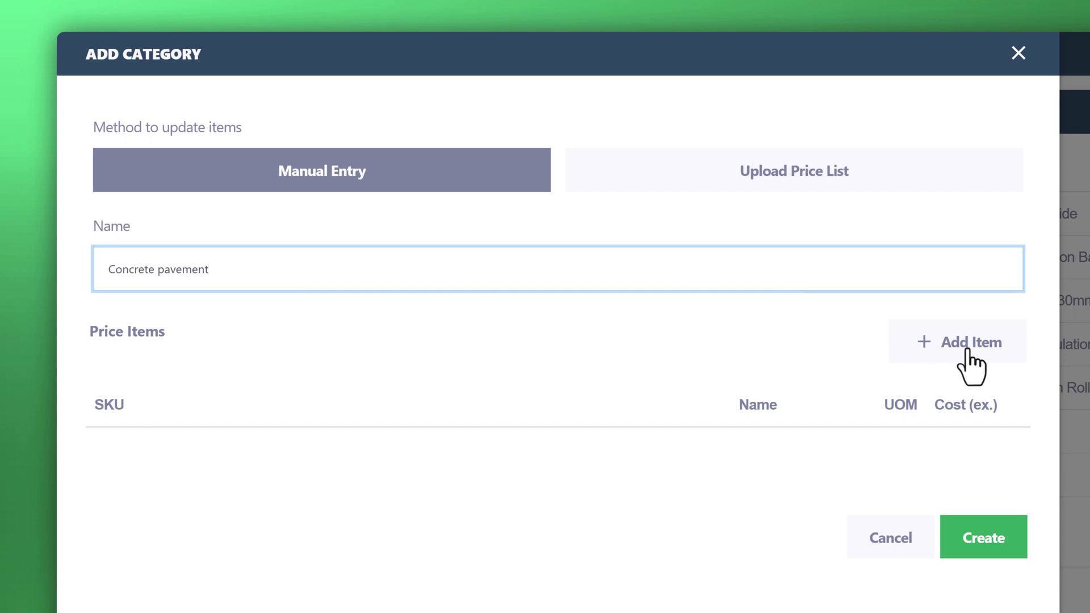
{"action": "left_click", "coordinate": [957, 342]}
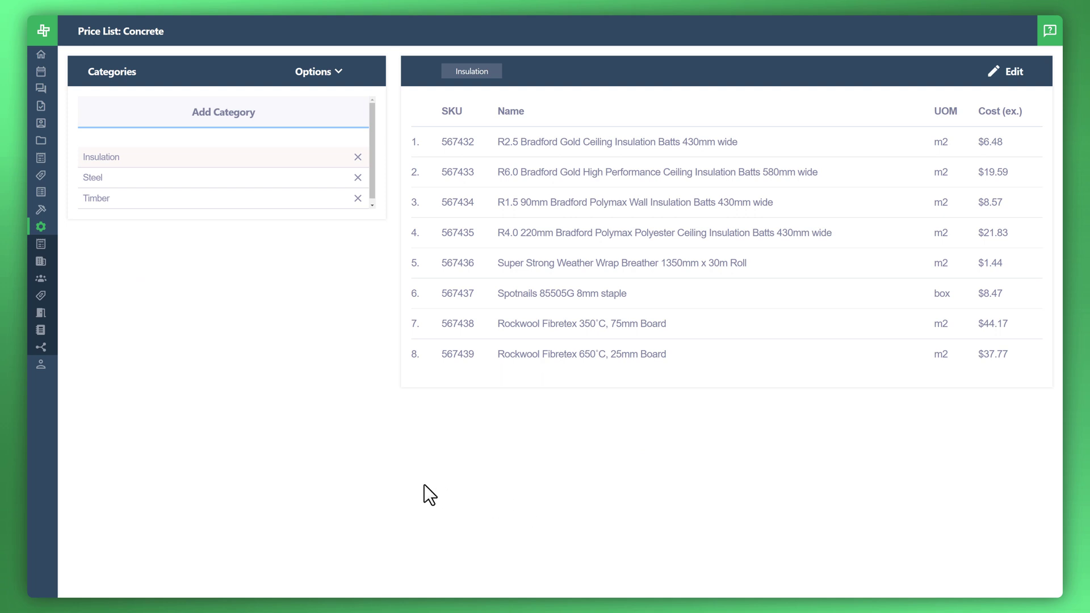
{"action": "mouse_move", "coordinate": [384, 485]}
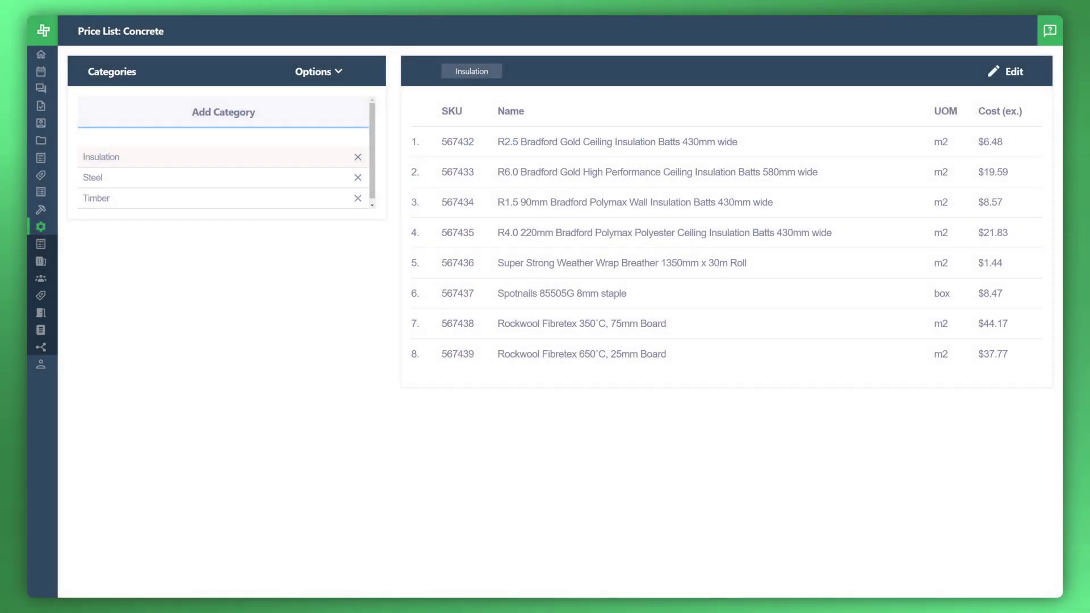
Create a 'Bench' price list with supplier Smith And Jerry Timber Pty Ltd.
{"action": "left_click", "coordinate": [41, 227]}
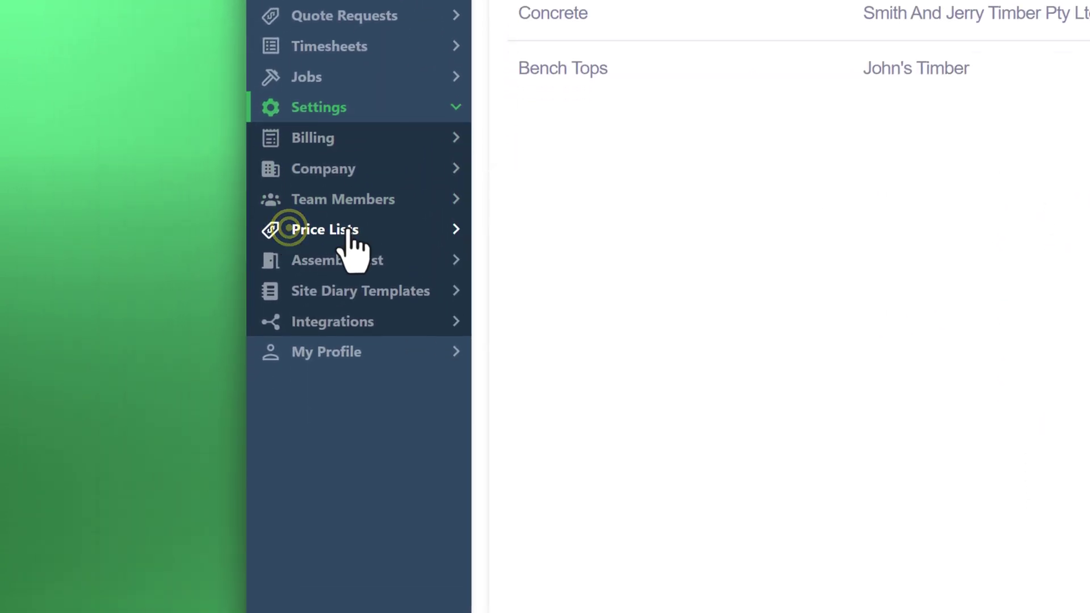
{"action": "left_click", "coordinate": [328, 230]}
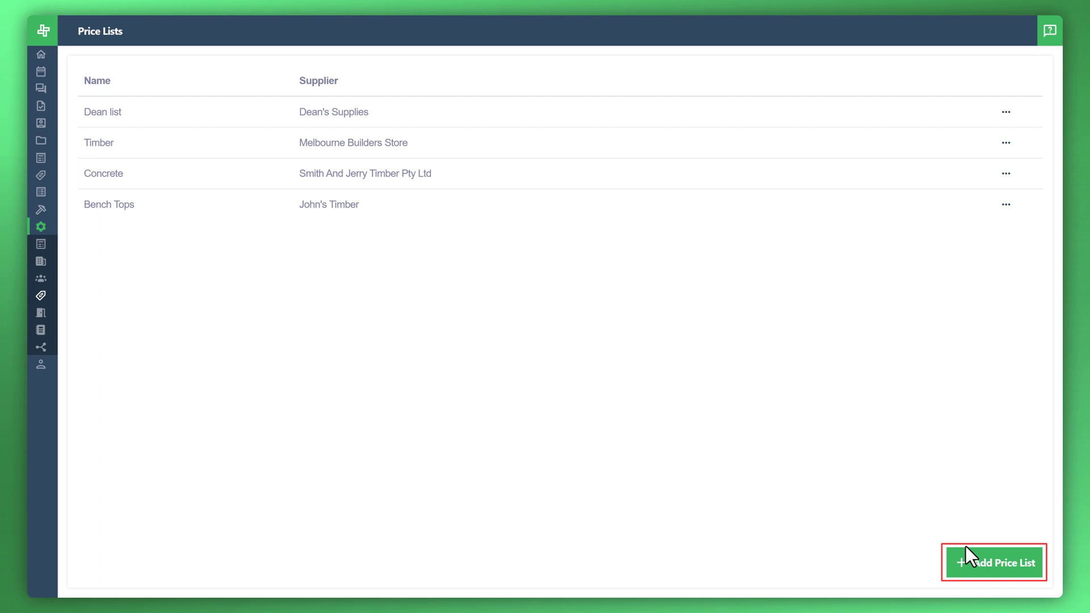
{"action": "left_click", "coordinate": [994, 563]}
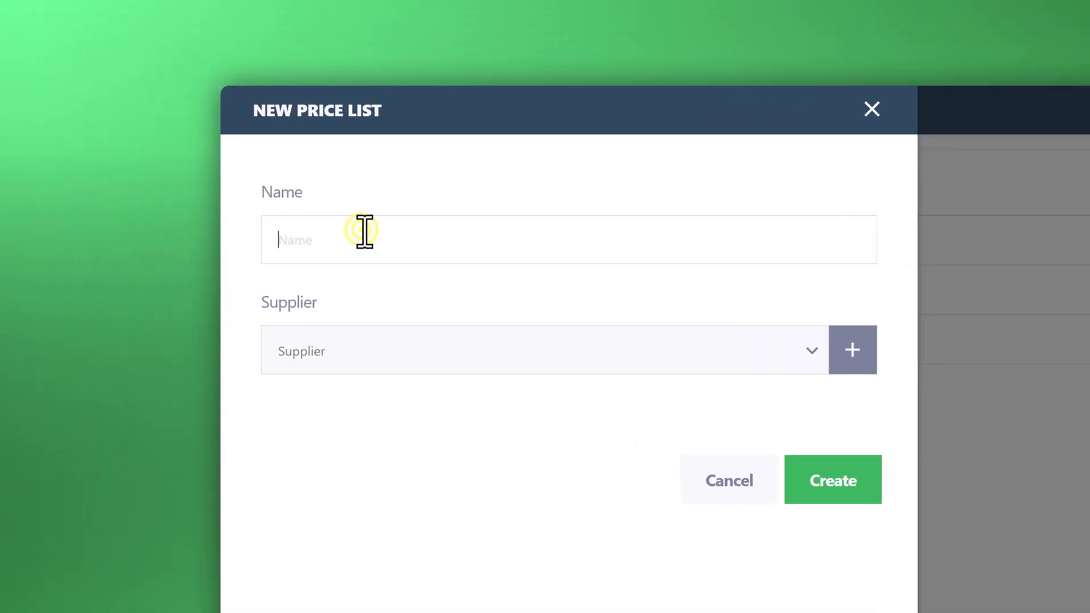
{"action": "type", "text": "Benches"}
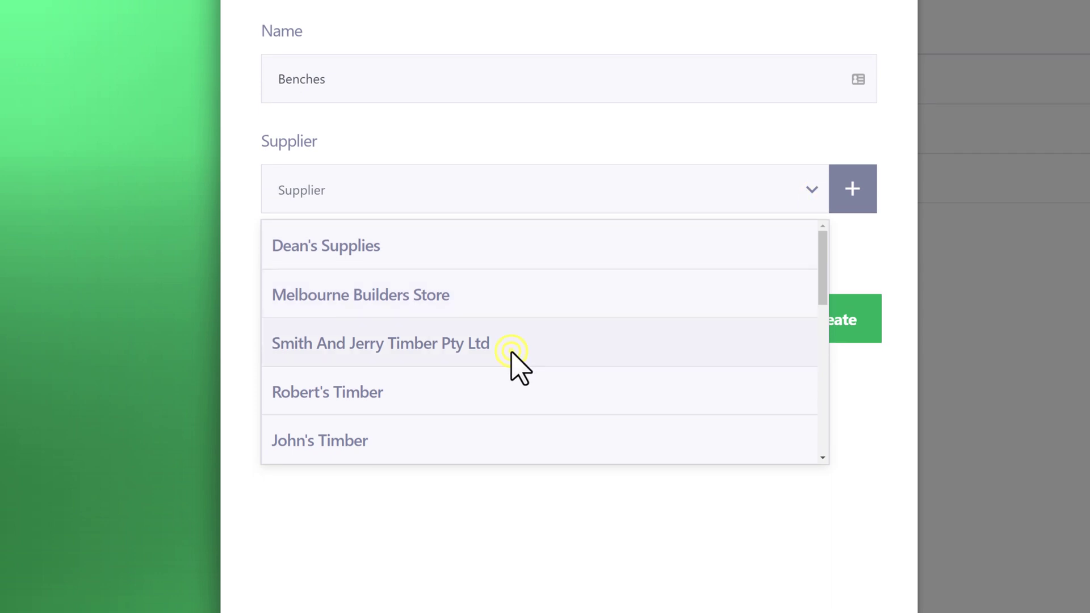
{"action": "left_click", "coordinate": [380, 343]}
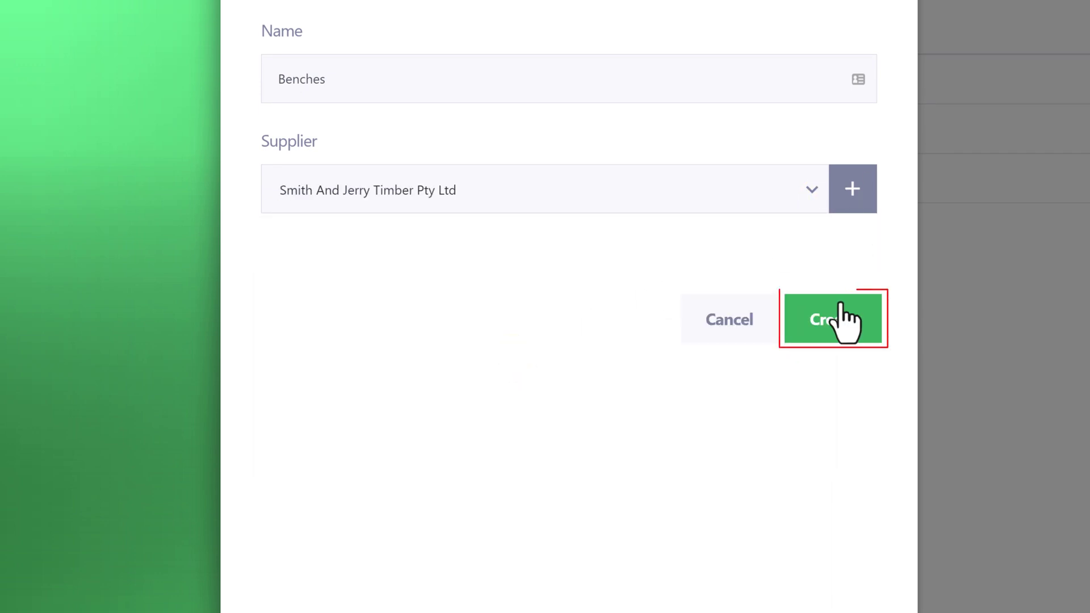
{"action": "left_click", "coordinate": [834, 319]}
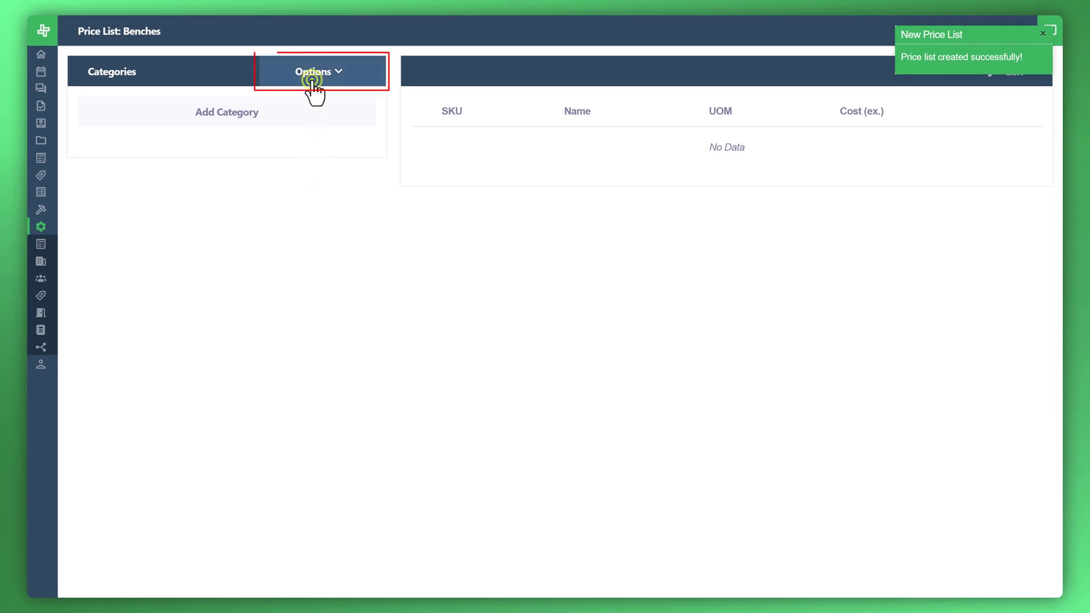
Import Sample Price List.xlsx into Benches, mapping the UOM column, and create it.
{"action": "left_click", "coordinate": [313, 72]}
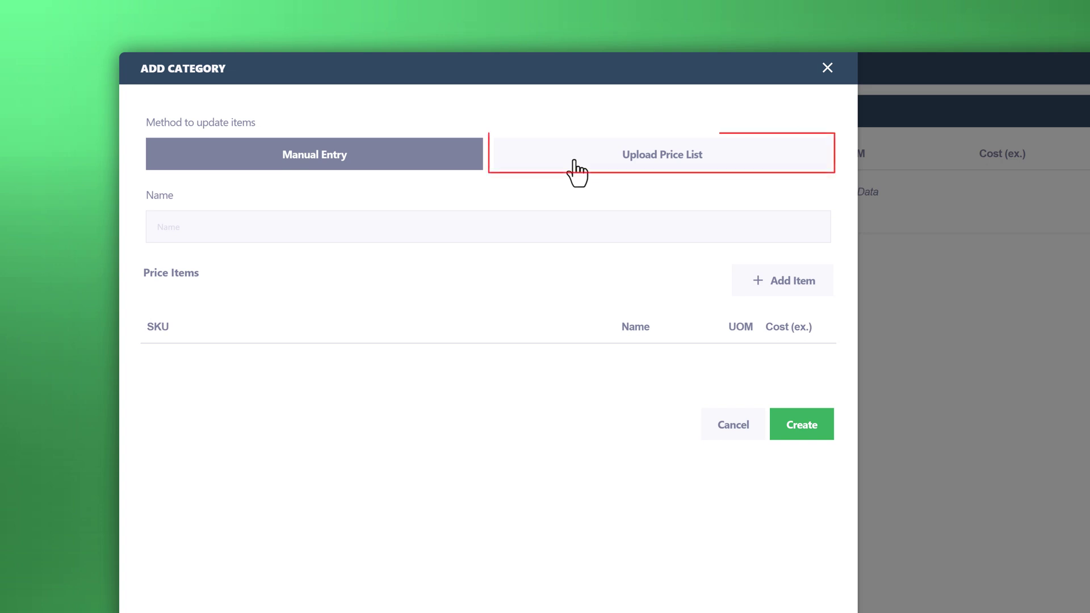
{"action": "left_click", "coordinate": [660, 154]}
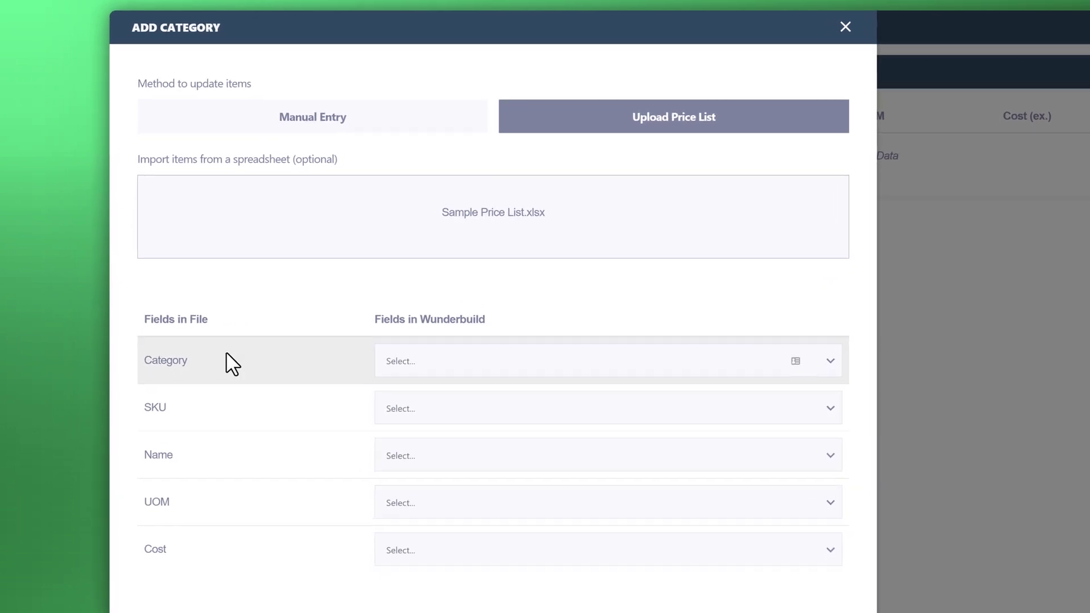
{"action": "scroll", "scroll_direction": "down", "scroll_amount": 3}
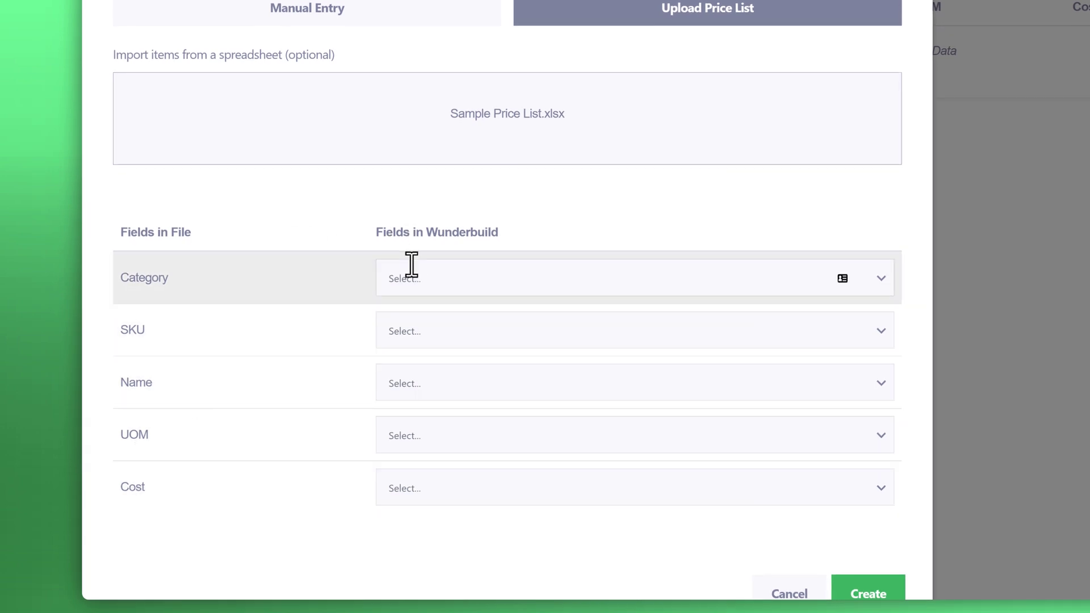
{"action": "mouse_move", "coordinate": [420, 288]}
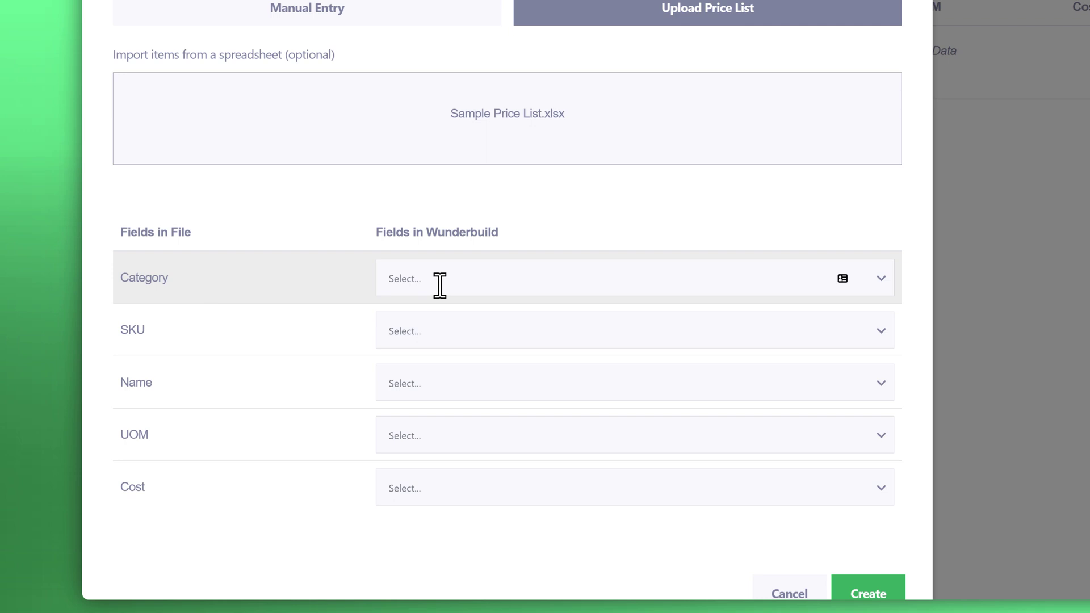
{"action": "mouse_move", "coordinate": [430, 285]}
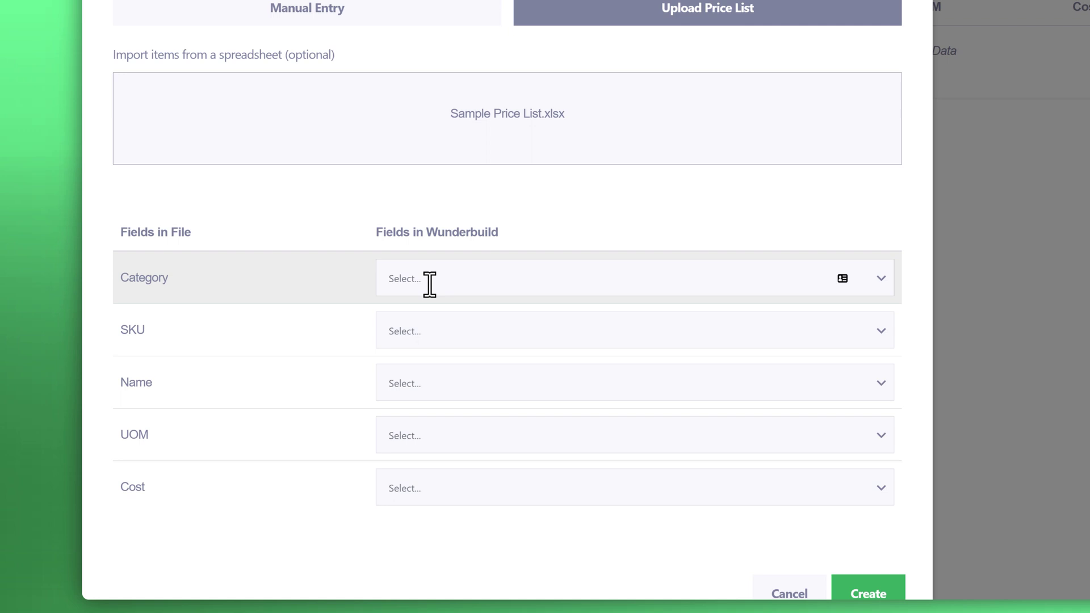
{"action": "mouse_move", "coordinate": [218, 276]}
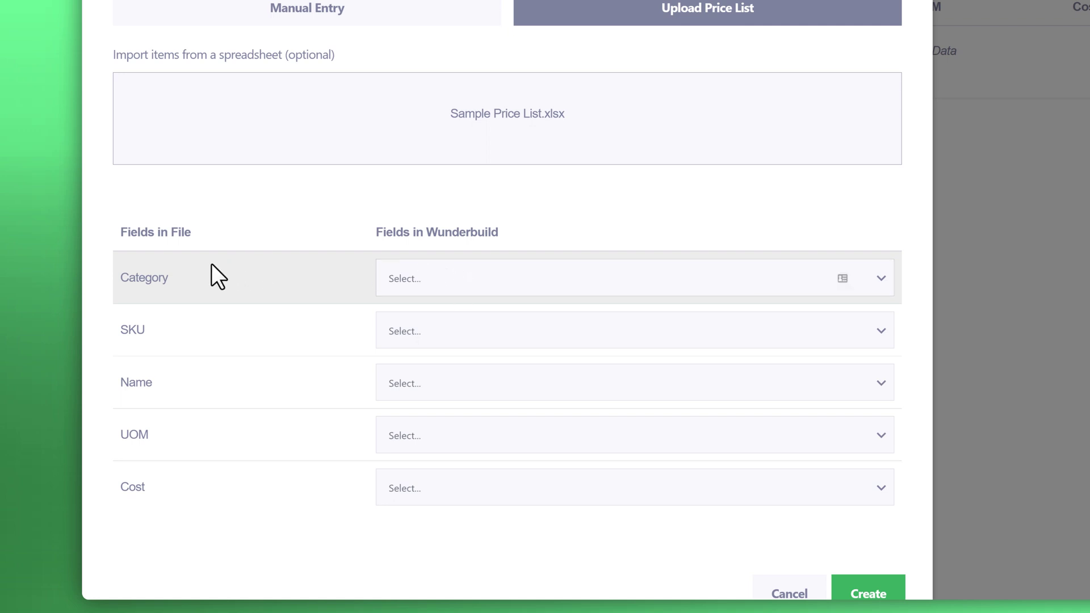
{"action": "mouse_move", "coordinate": [831, 285]}
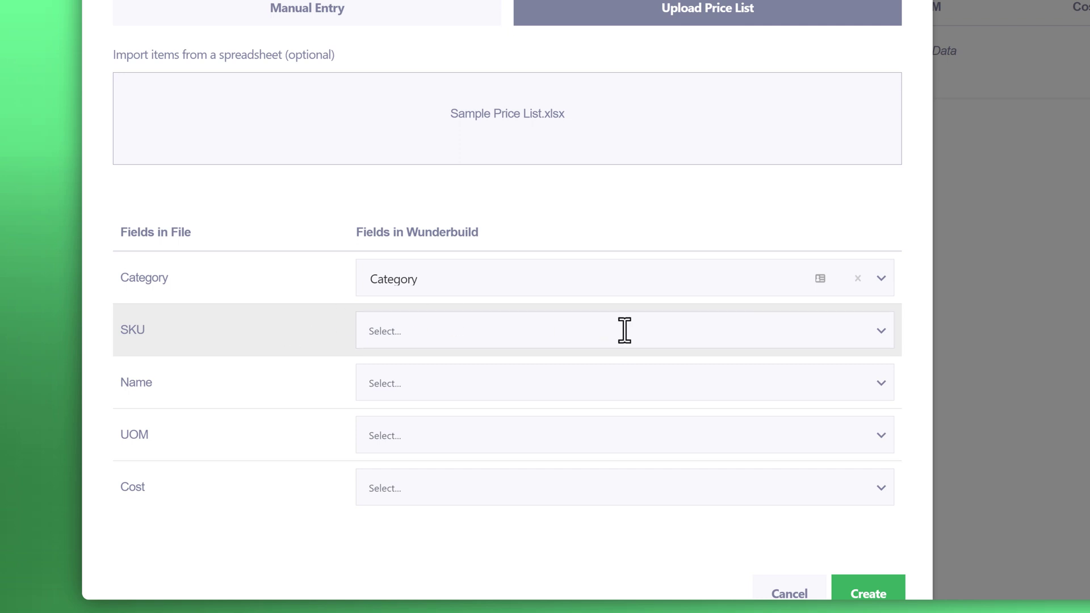
{"action": "mouse_move", "coordinate": [759, 334]}
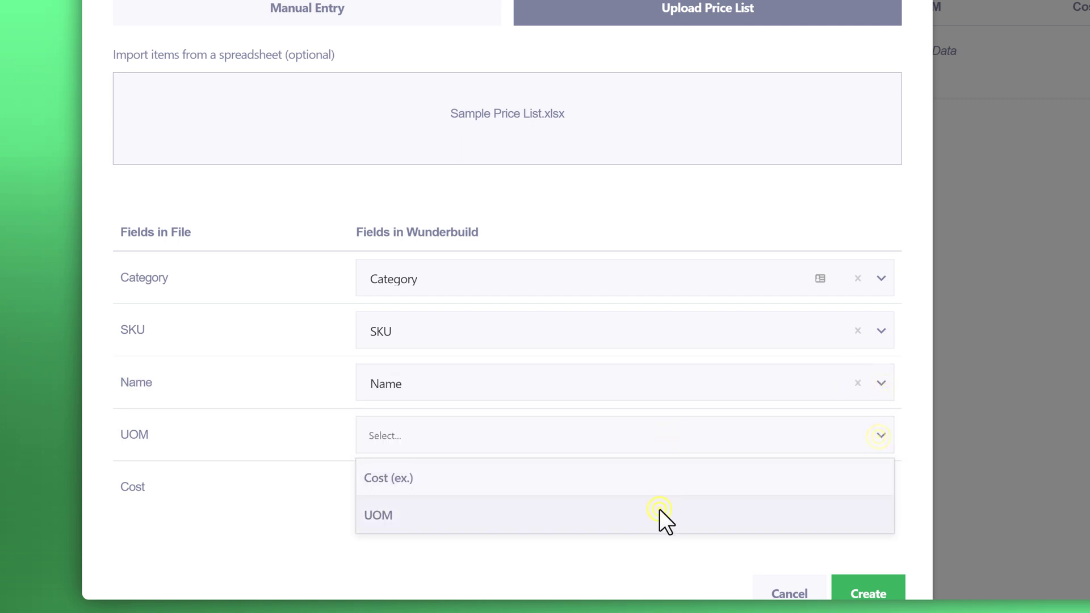
{"action": "left_click", "coordinate": [378, 515]}
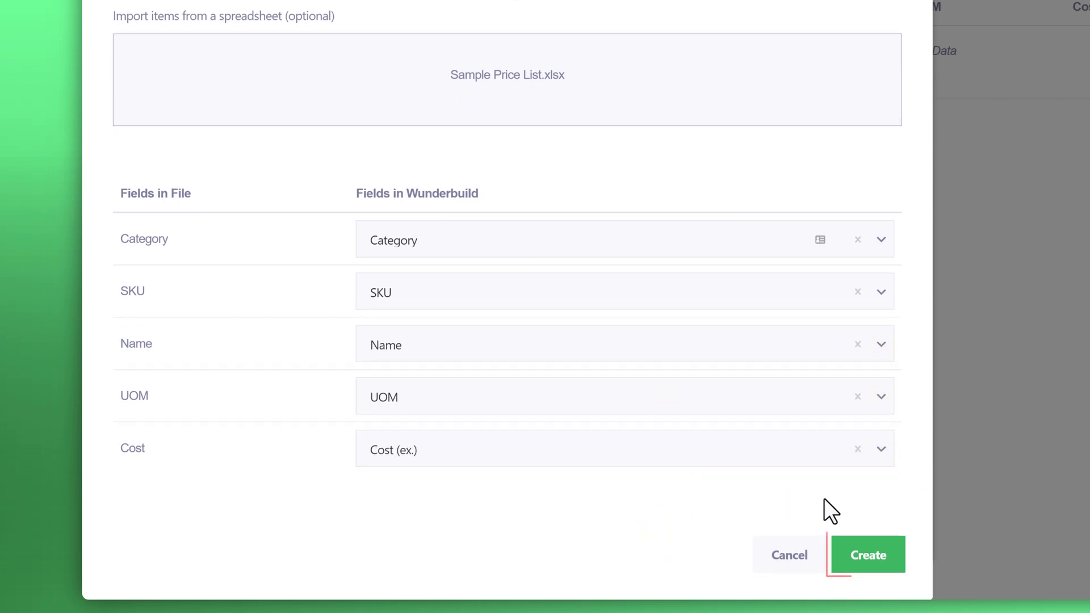
{"action": "left_click", "coordinate": [867, 555]}
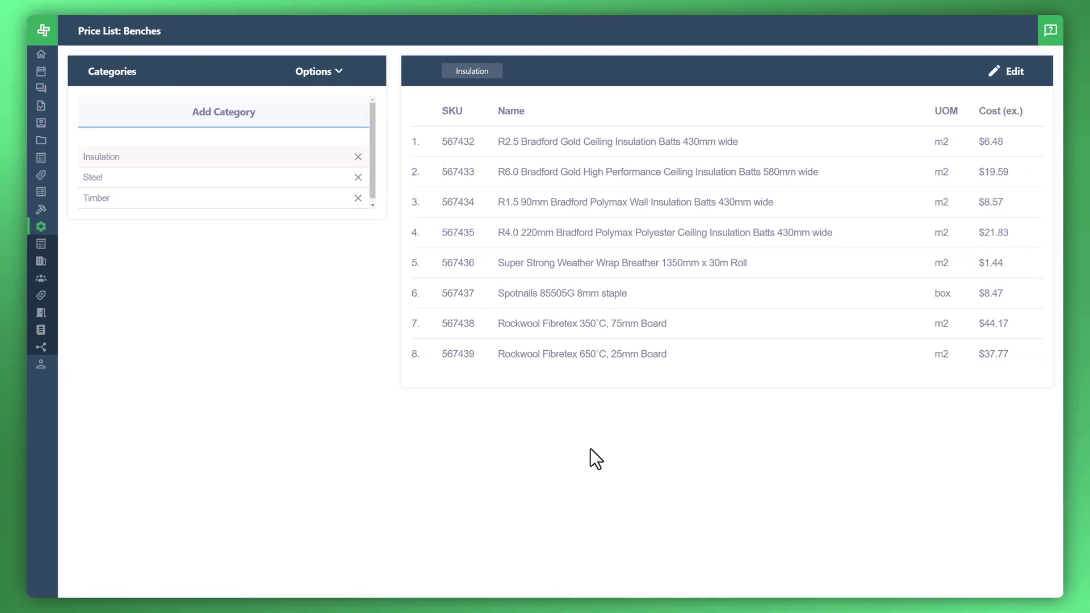
{"action": "mouse_move", "coordinate": [267, 374]}
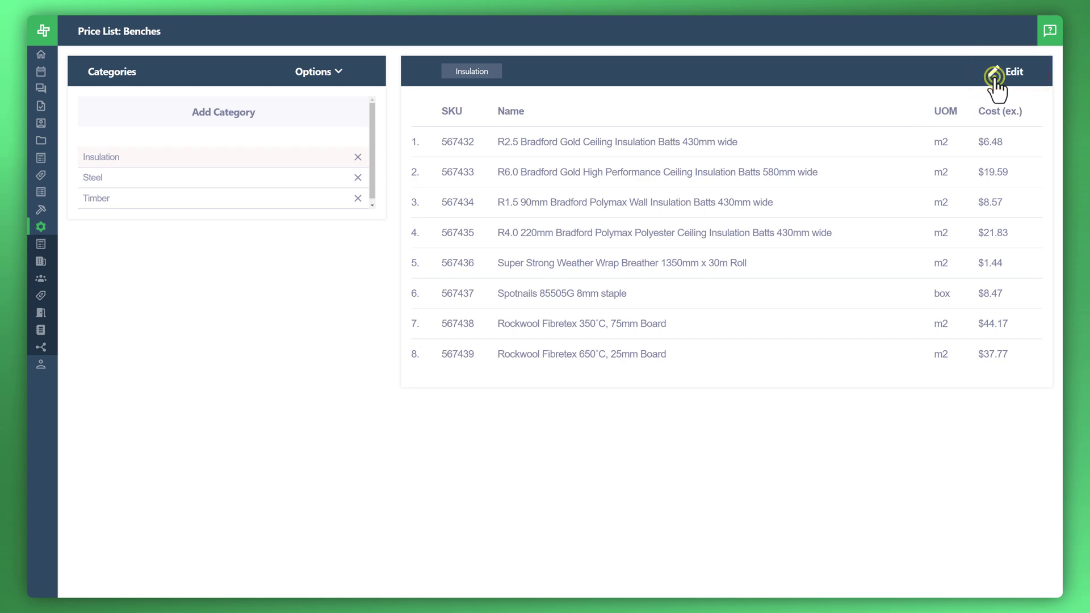
{"action": "left_click", "coordinate": [1013, 71]}
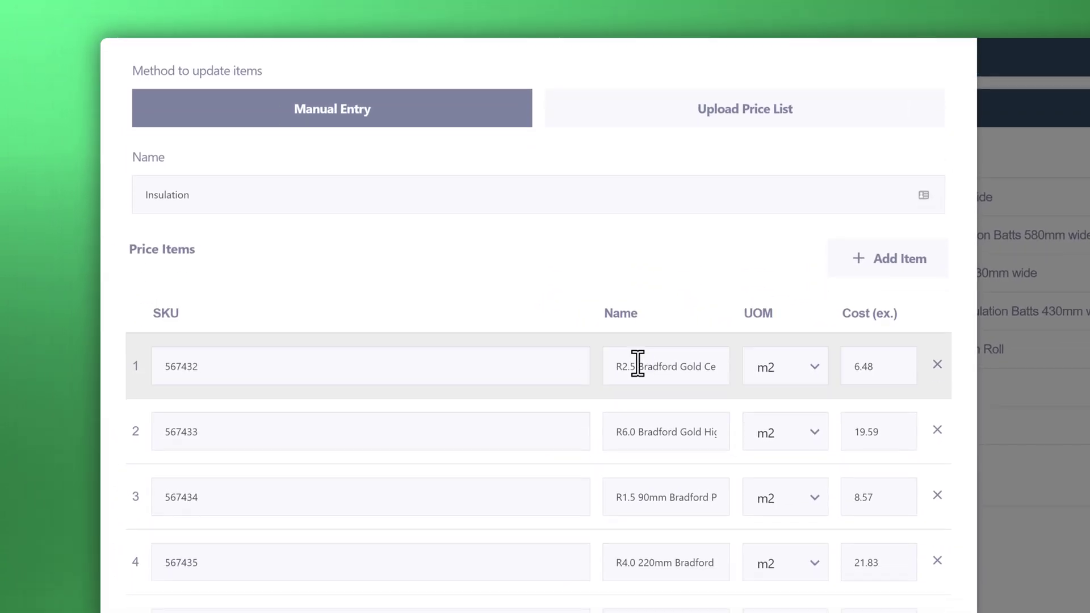
{"action": "scroll", "scroll_direction": "down", "scroll_amount": 3}
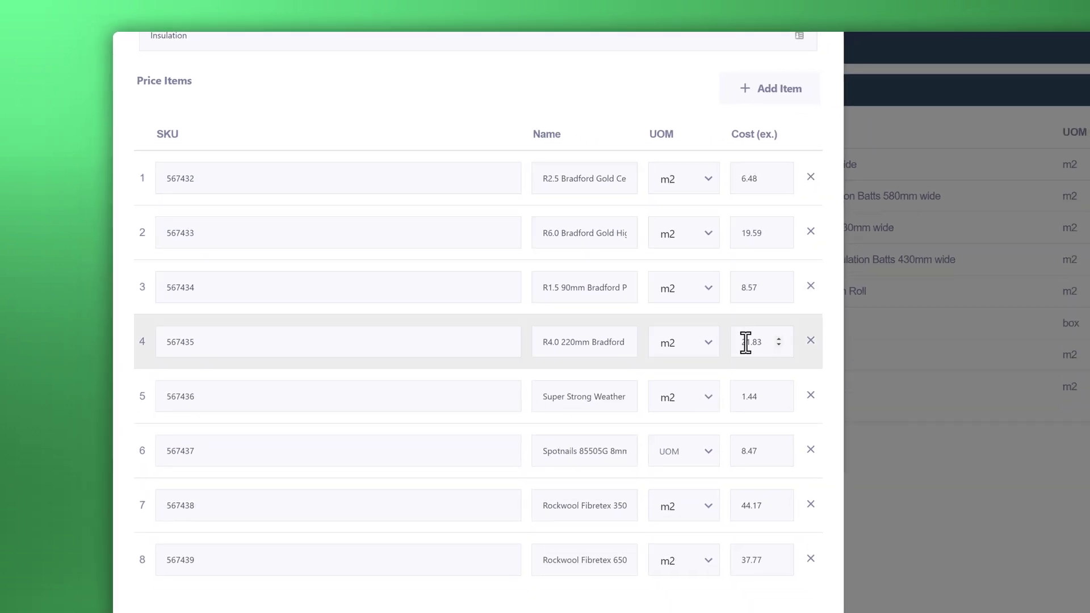
{"action": "scroll", "scroll_direction": "down", "scroll_amount": 3}
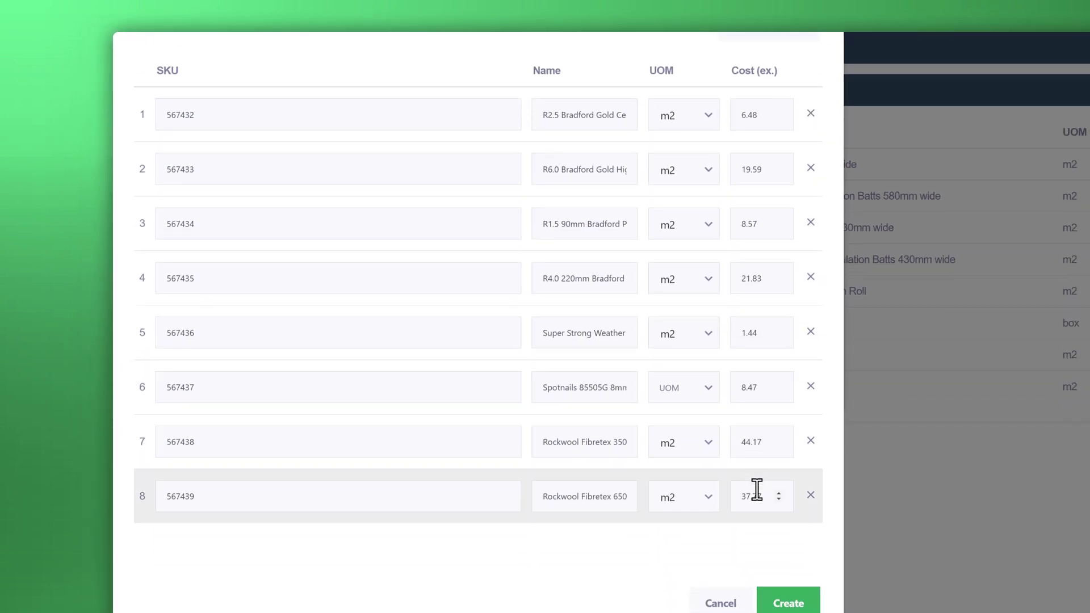
{"action": "scroll", "scroll_direction": "down", "scroll_amount": 3}
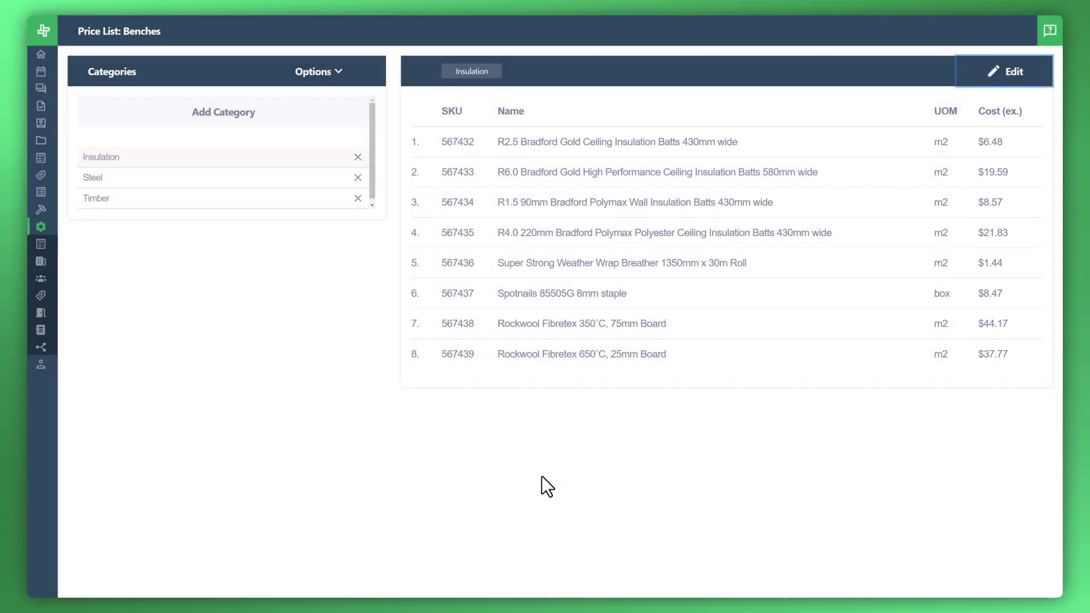
Apply a 15% price adjustment to the Benches list through Options > Adjust Prices.
{"action": "left_click", "coordinate": [317, 71]}
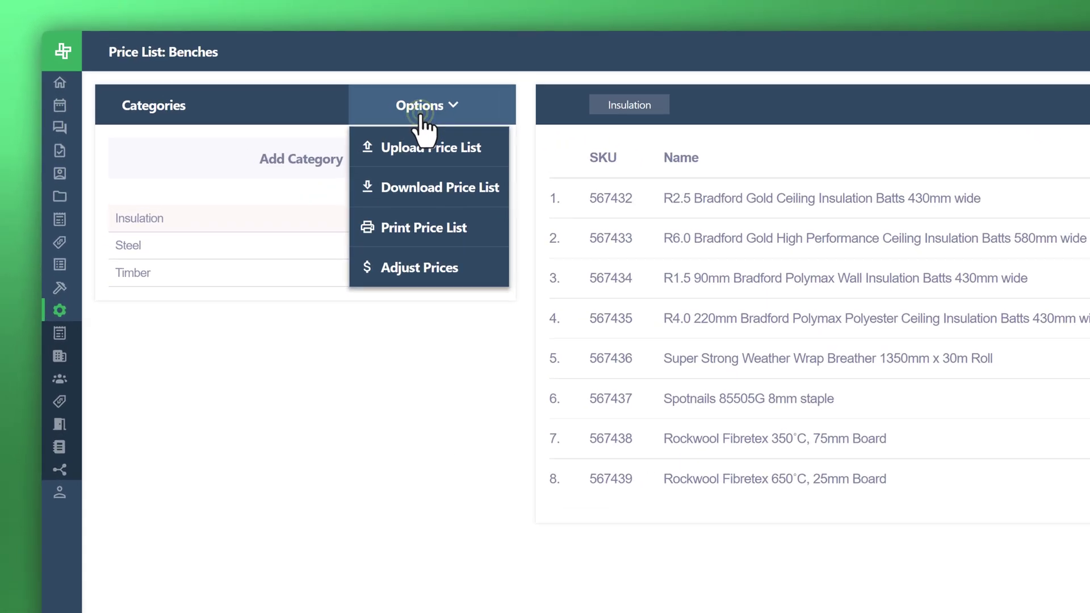
{"action": "left_click", "coordinate": [418, 267]}
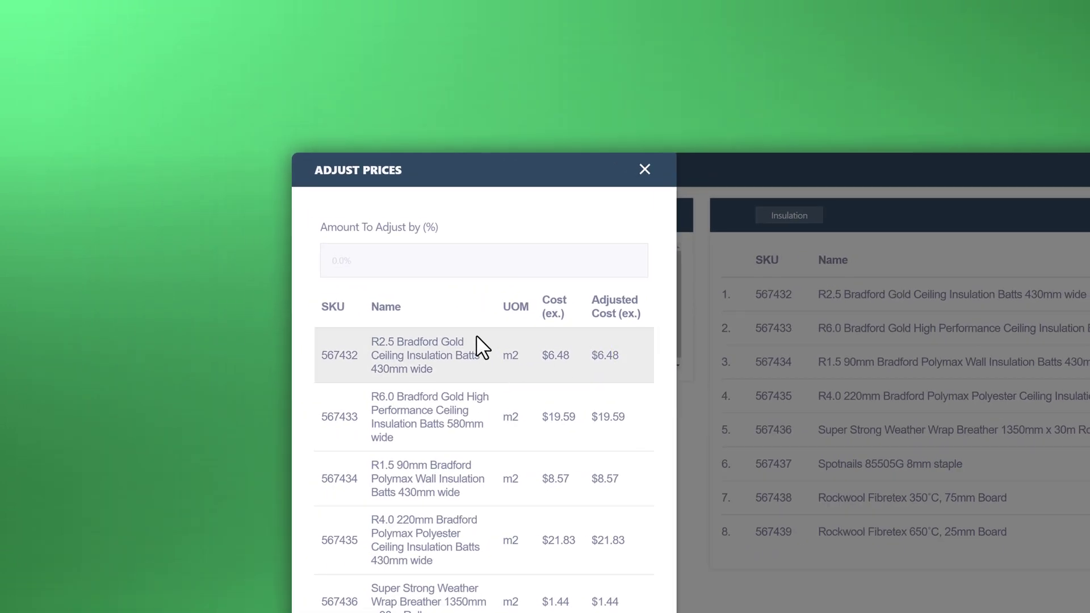
{"action": "left_click", "coordinate": [483, 260]}
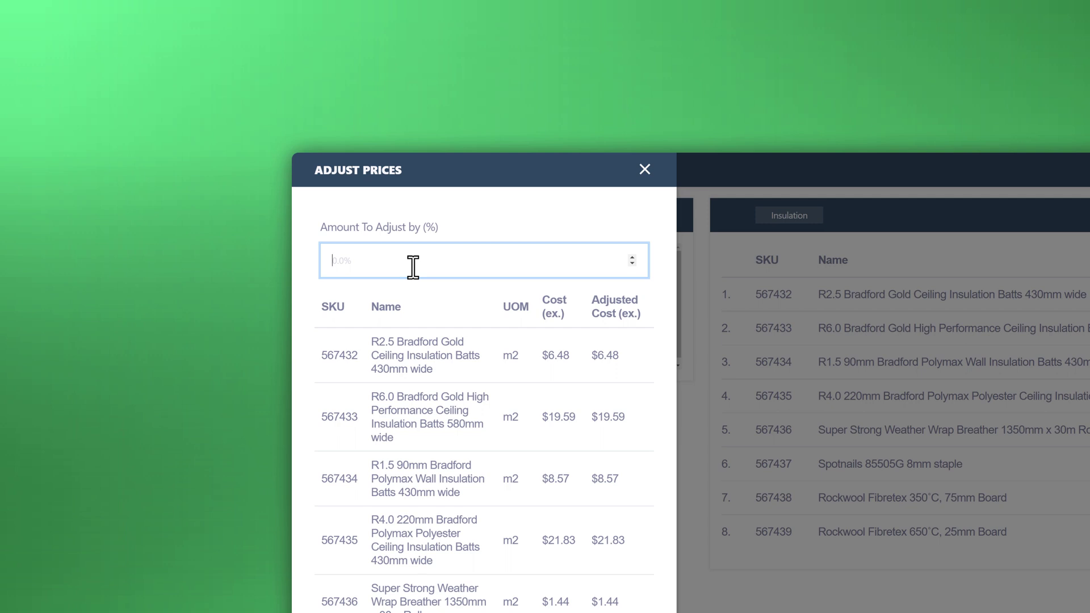
{"action": "type", "text": "15"}
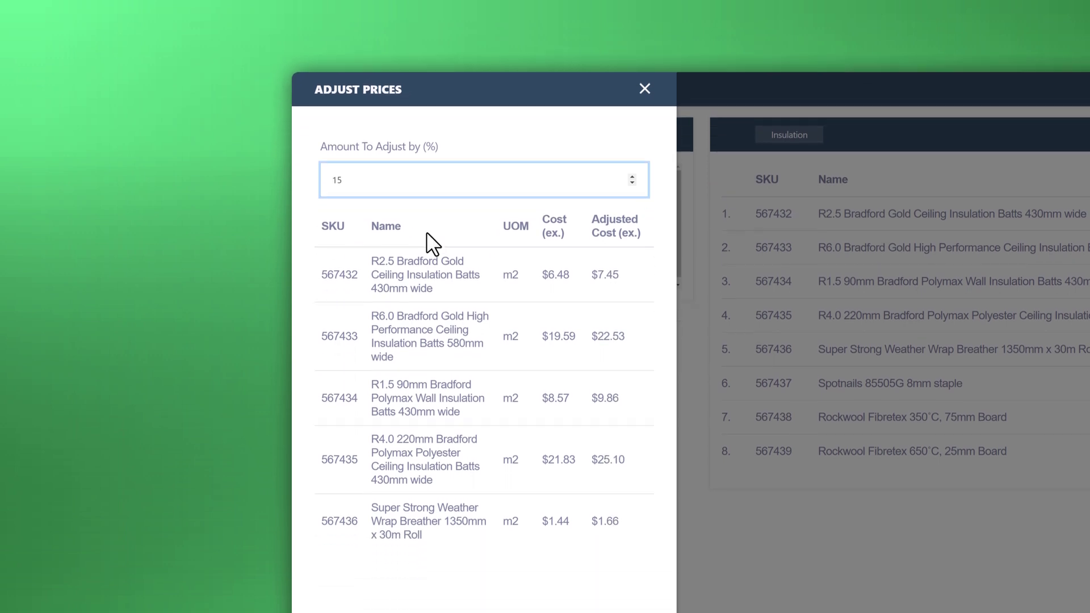
{"action": "scroll", "scroll_direction": "down", "scroll_amount": 3}
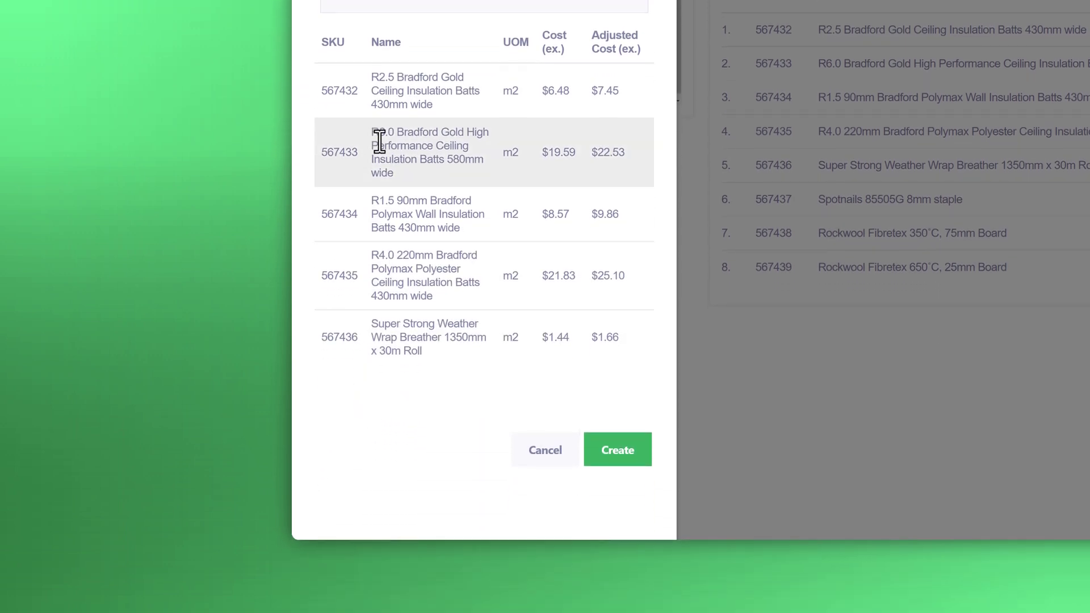
{"action": "left_click", "coordinate": [616, 449]}
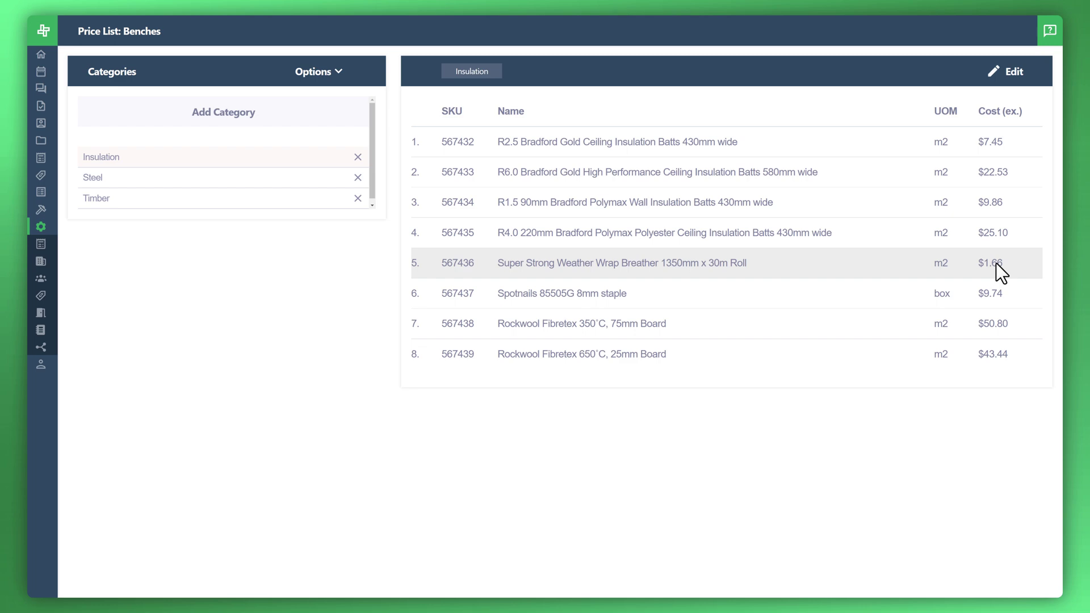
{"action": "mouse_move", "coordinate": [119, 253]}
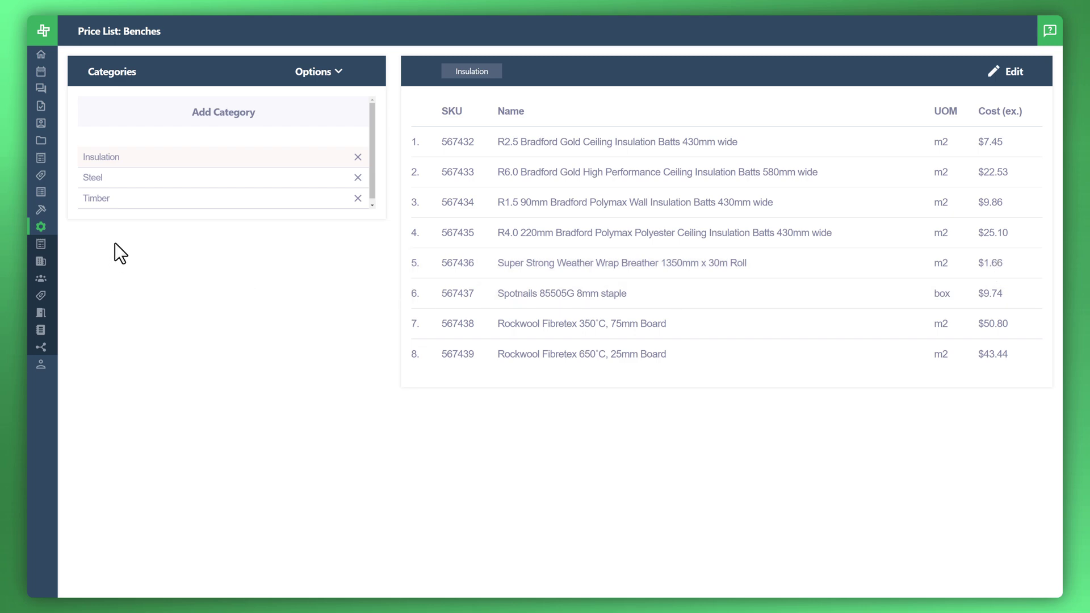
Expand the sidebar and go to the Assembly List under Settings.
{"action": "left_click", "coordinate": [40, 227]}
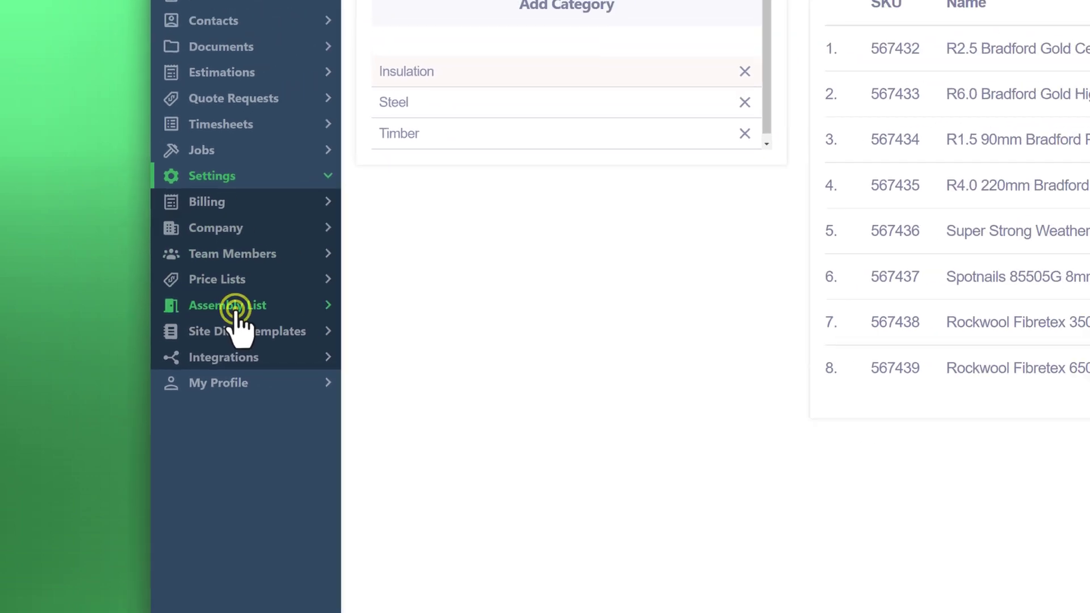
{"action": "left_click", "coordinate": [226, 305]}
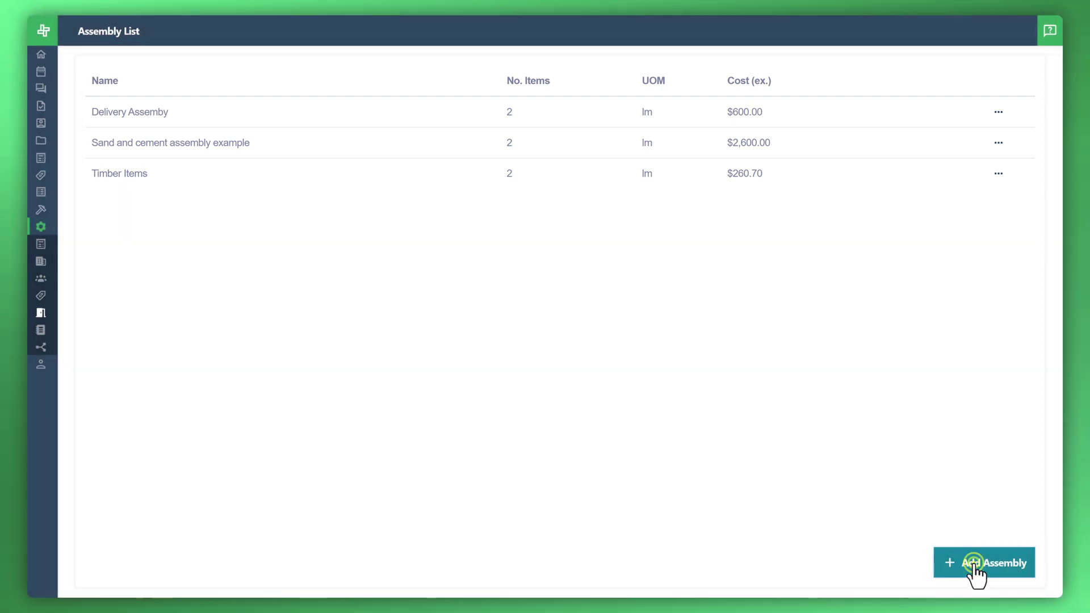
Start a new assembly named 'Roofing Front Assembly Sample'.
{"action": "left_click", "coordinate": [984, 563]}
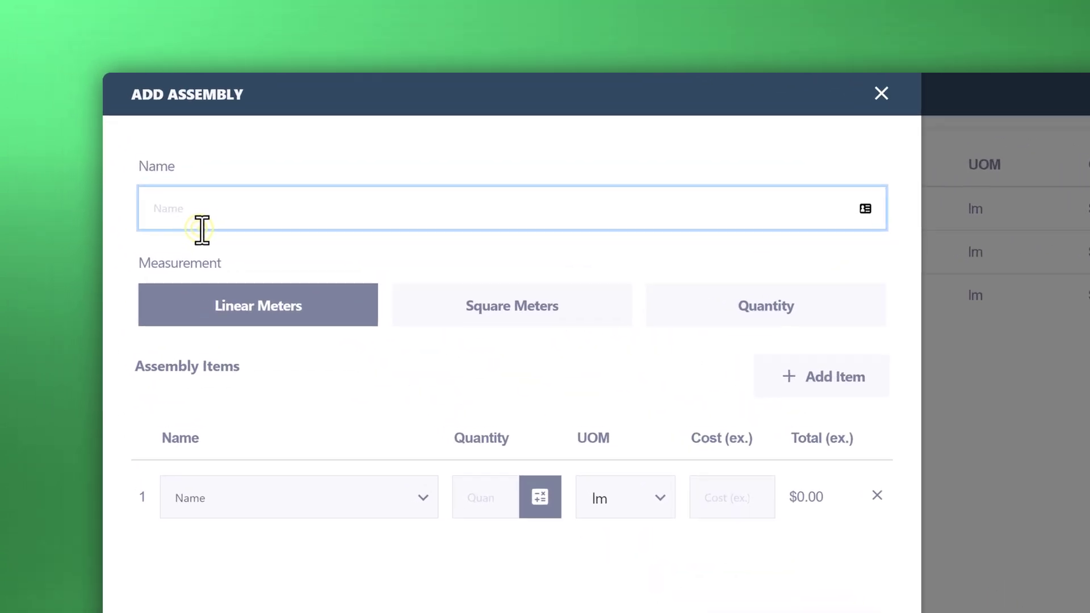
{"action": "type", "text": "Roofing Front Assembly"}
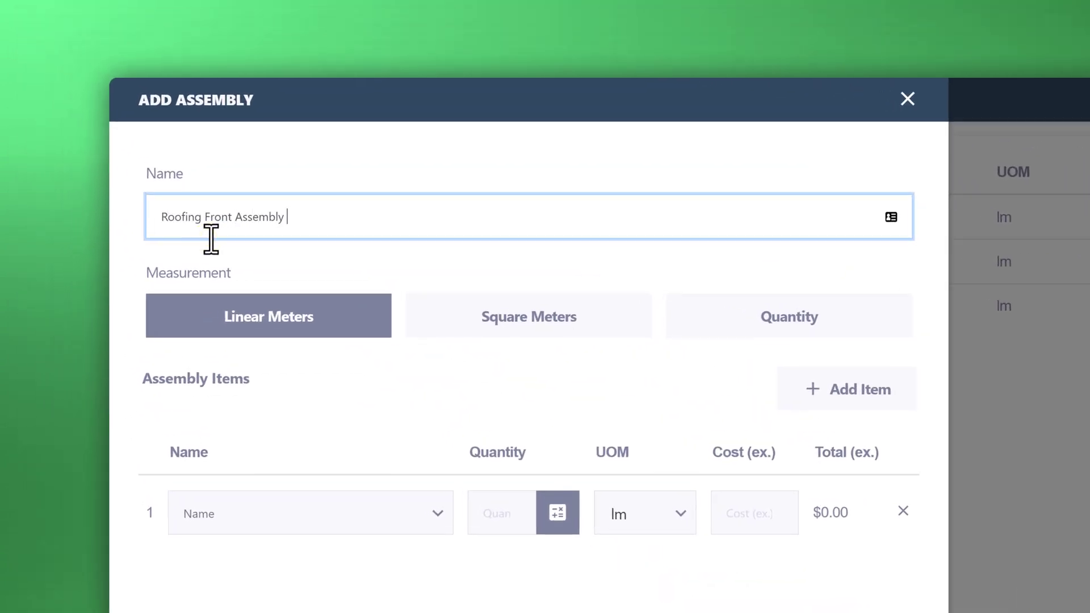
{"action": "type", "text": "Sample"}
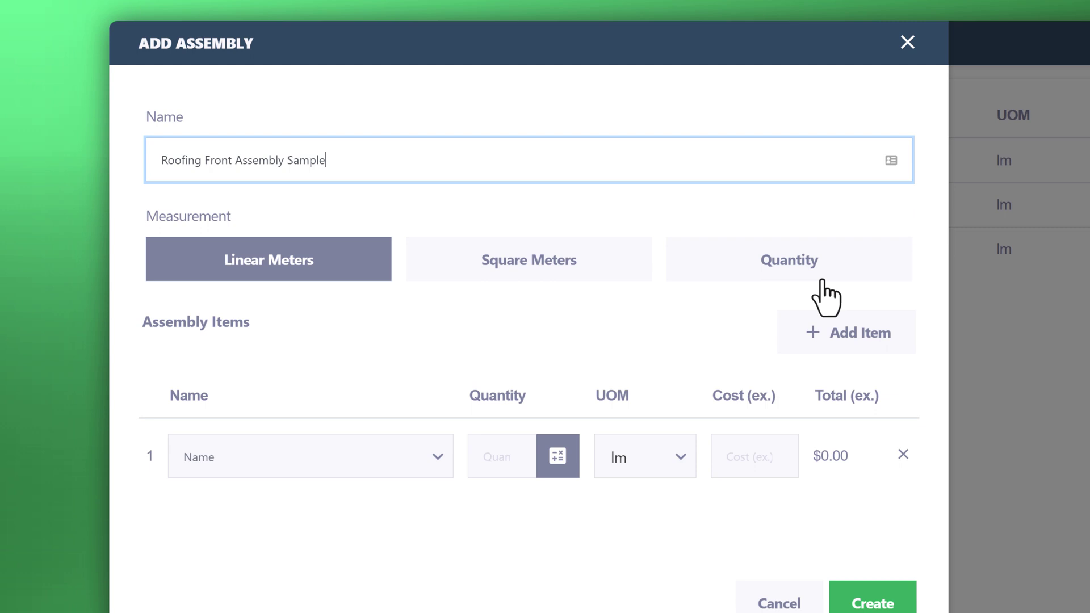
{"action": "scroll", "scroll_direction": "down", "scroll_amount": 3}
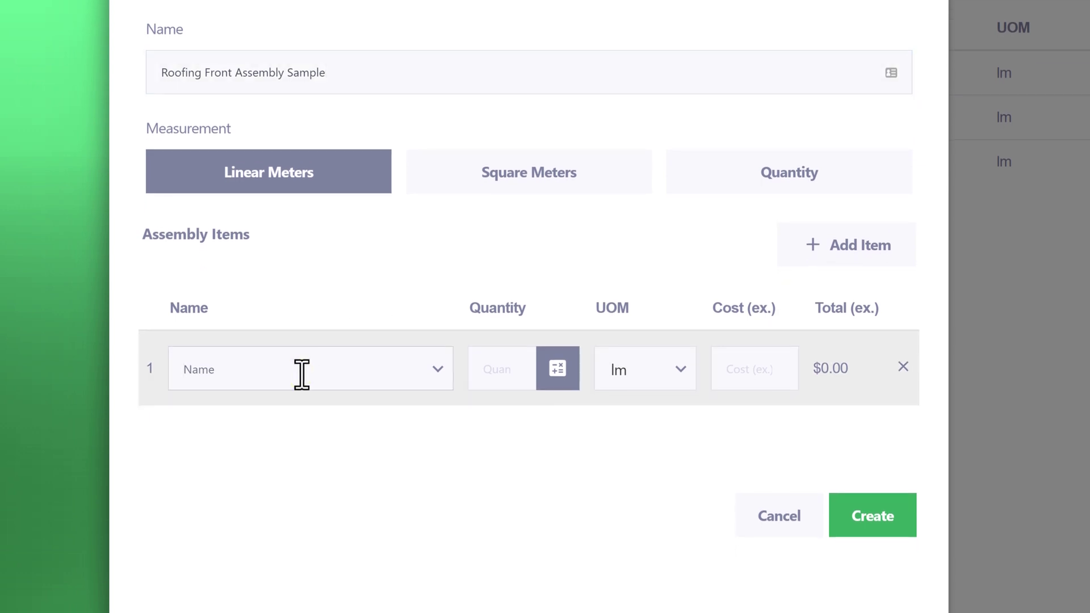
Add R2.5 Bradford Gold ceiling batts at quantity 20, add another row, and create the assembly.
{"action": "left_click", "coordinate": [306, 369]}
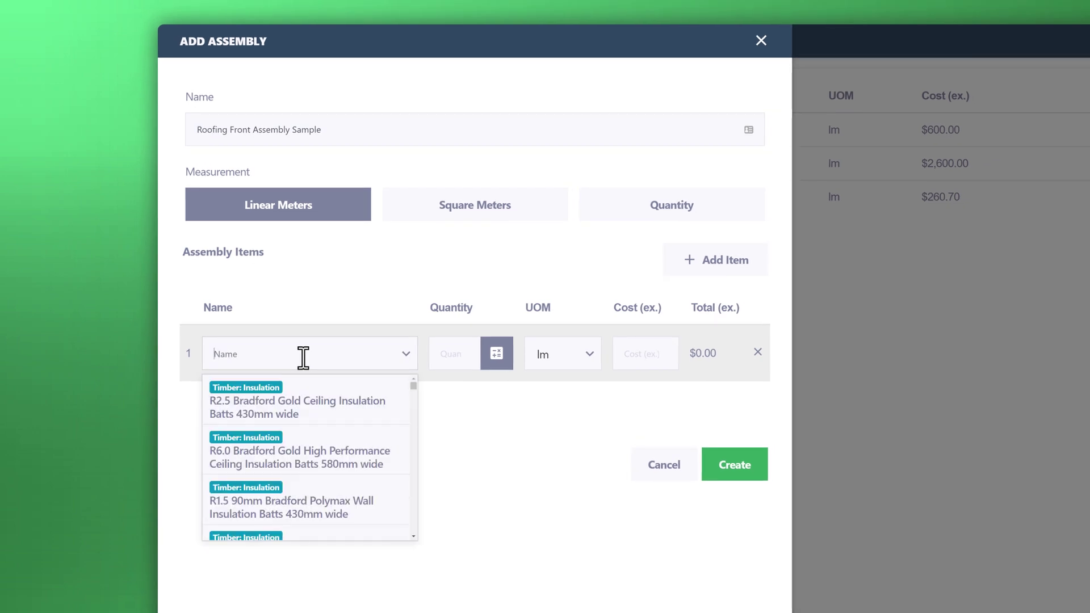
{"action": "left_click", "coordinate": [297, 408]}
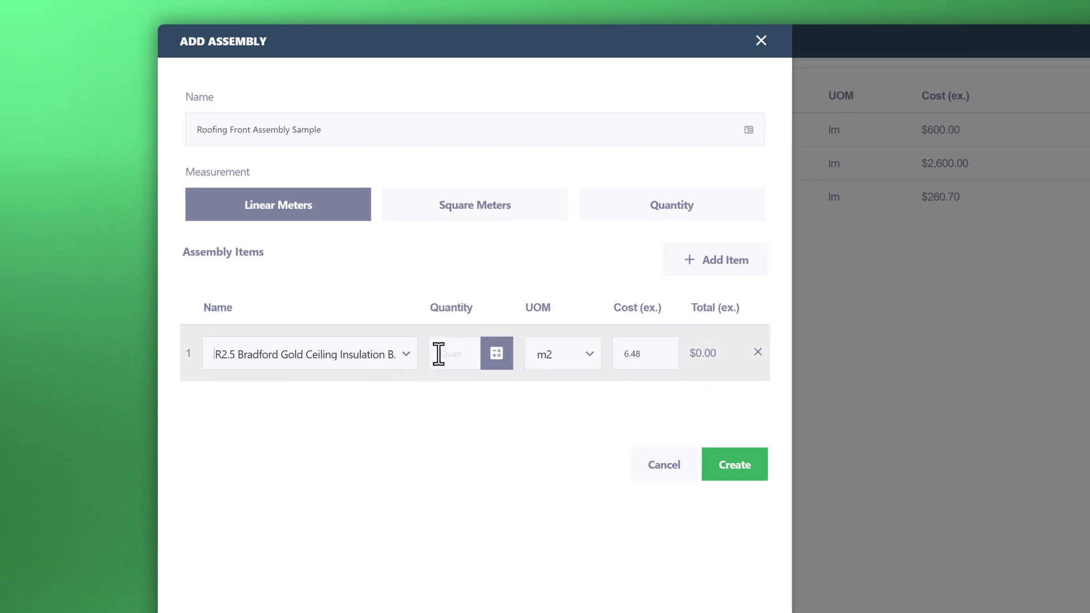
{"action": "type", "text": "20"}
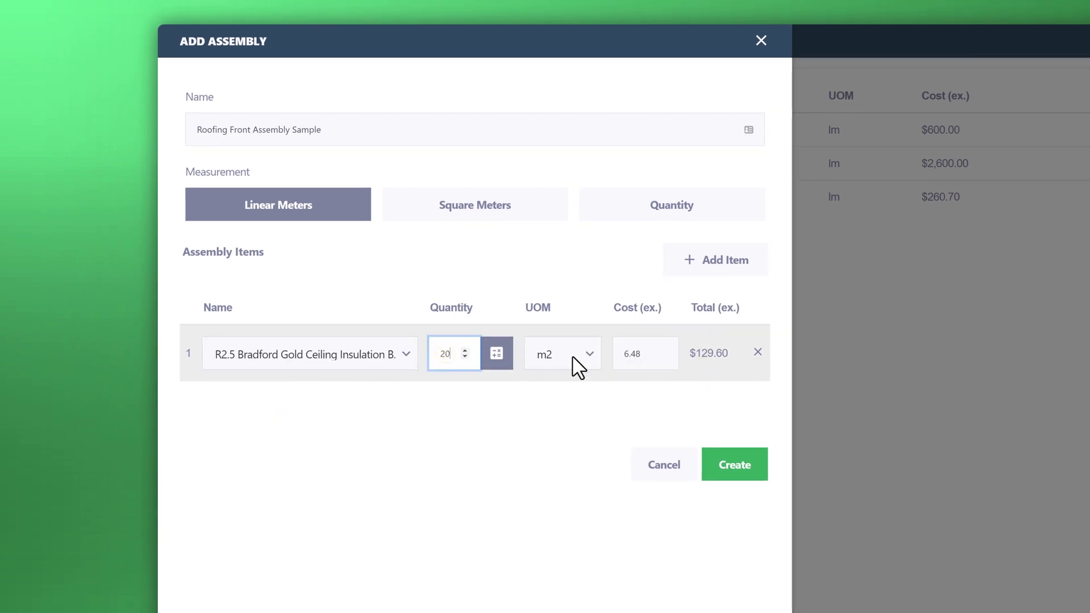
{"action": "mouse_move", "coordinate": [686, 279]}
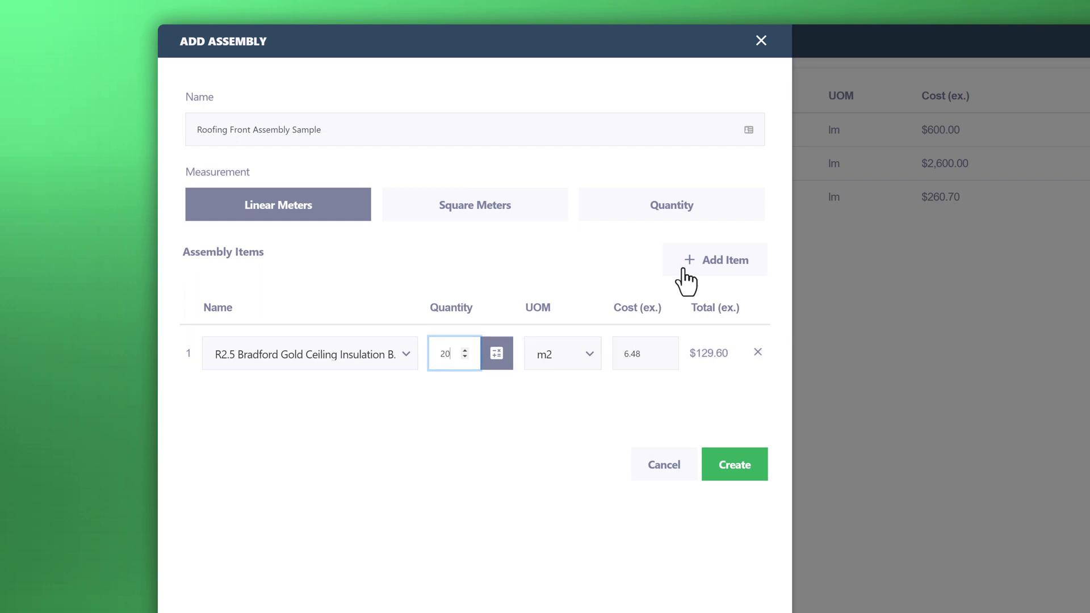
{"action": "left_click", "coordinate": [716, 260]}
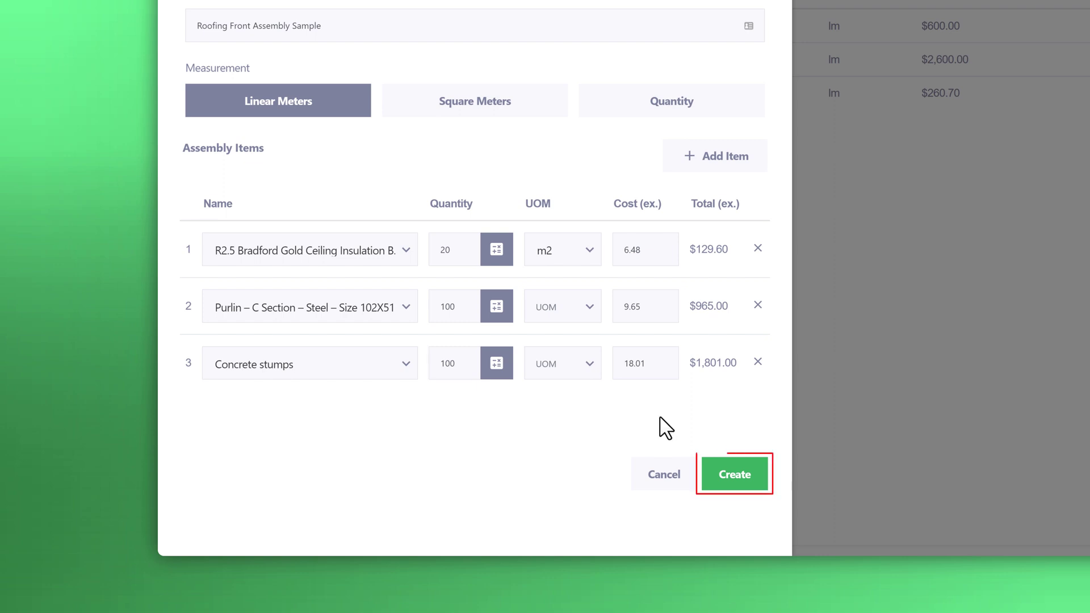
{"action": "left_click", "coordinate": [735, 474]}
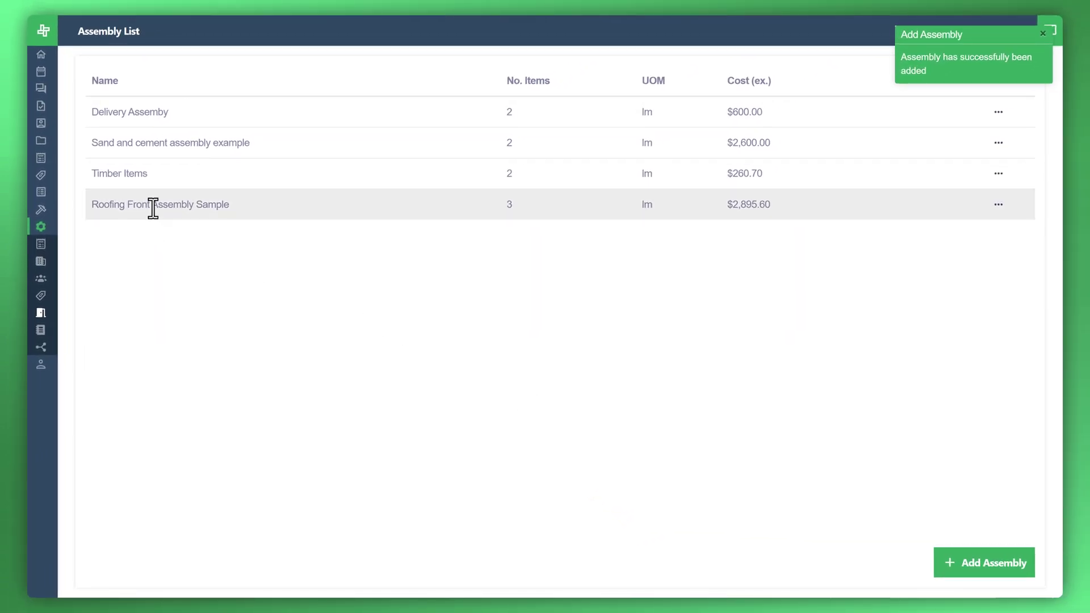
{"action": "left_click", "coordinate": [160, 204]}
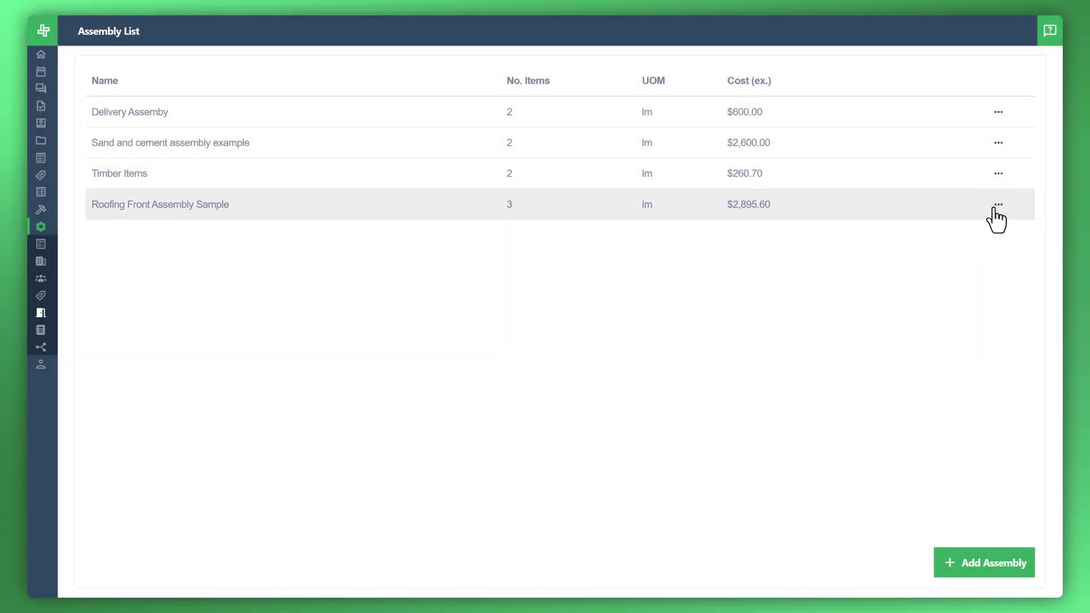
{"action": "left_click", "coordinate": [998, 205]}
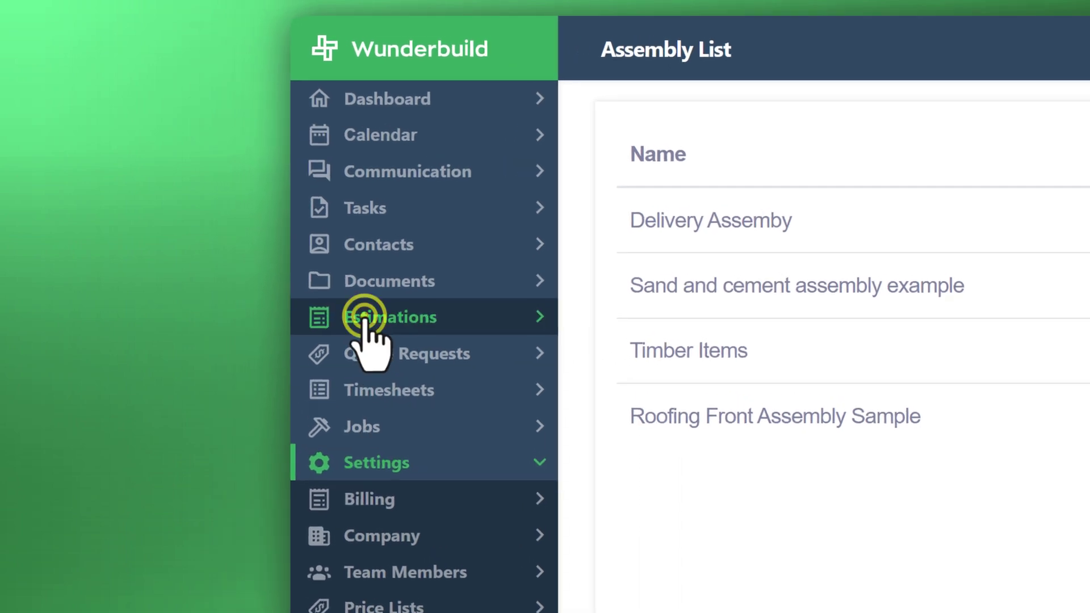
Open the 1 Sample Street estimation's Costing page and add a new category.
{"action": "left_click", "coordinate": [391, 317]}
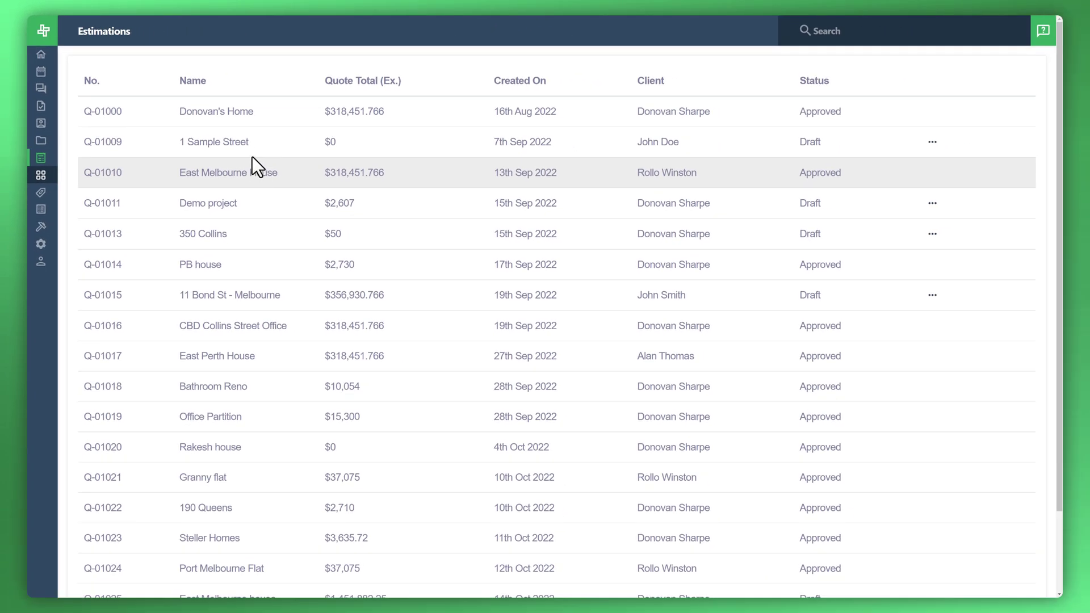
{"action": "left_click", "coordinate": [214, 142]}
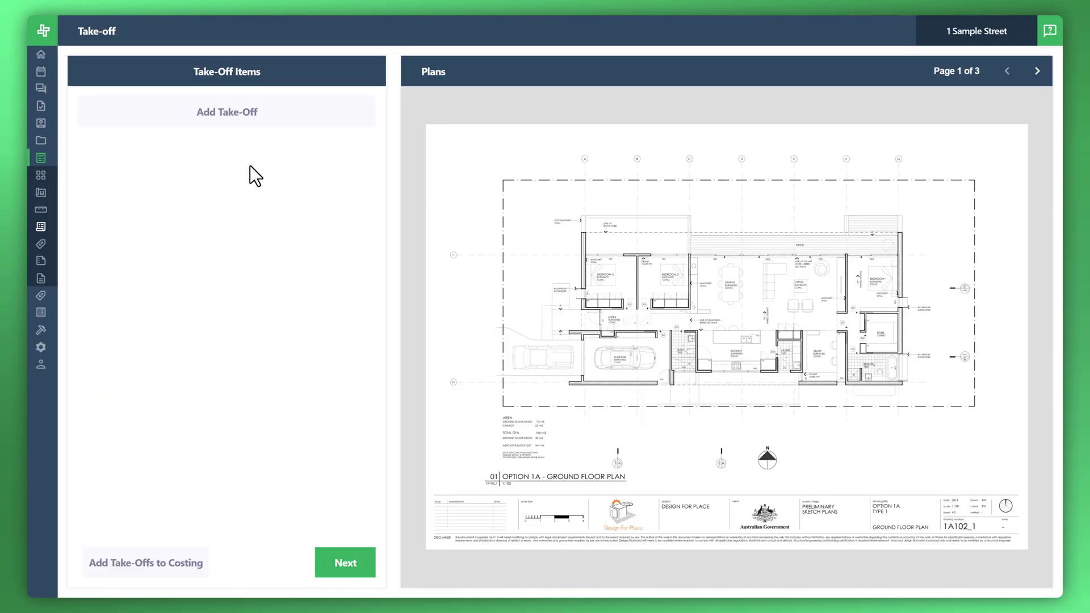
{"action": "left_click", "coordinate": [41, 158]}
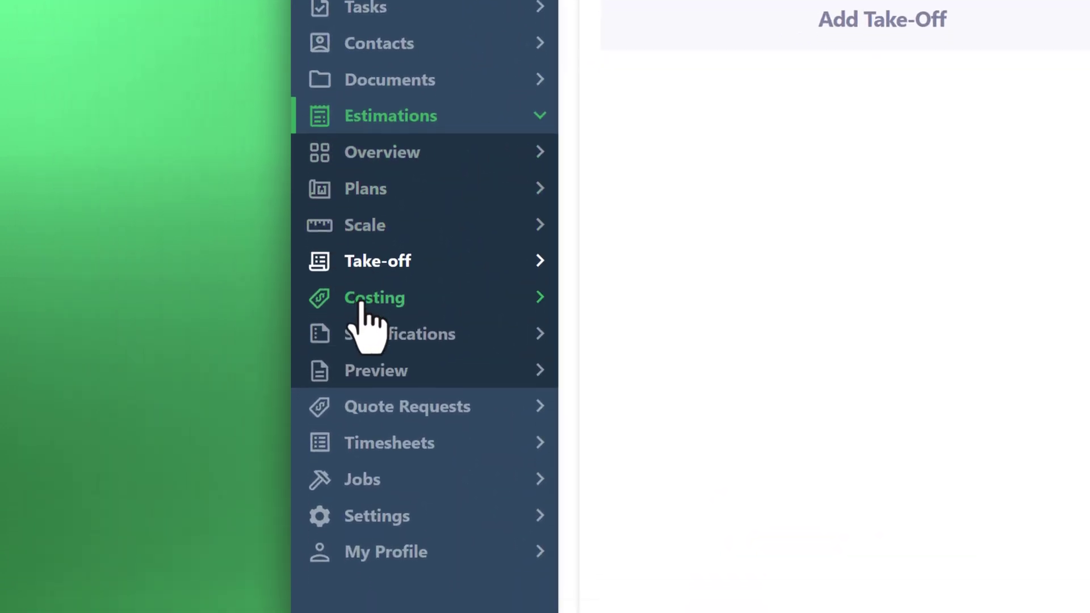
{"action": "left_click", "coordinate": [374, 297]}
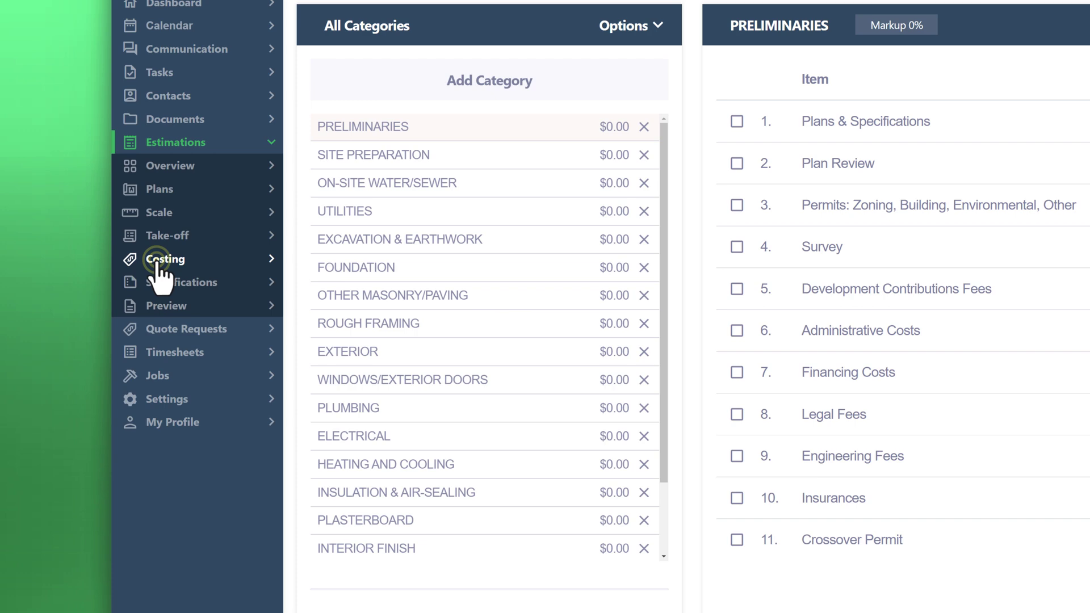
{"action": "left_click", "coordinate": [165, 259]}
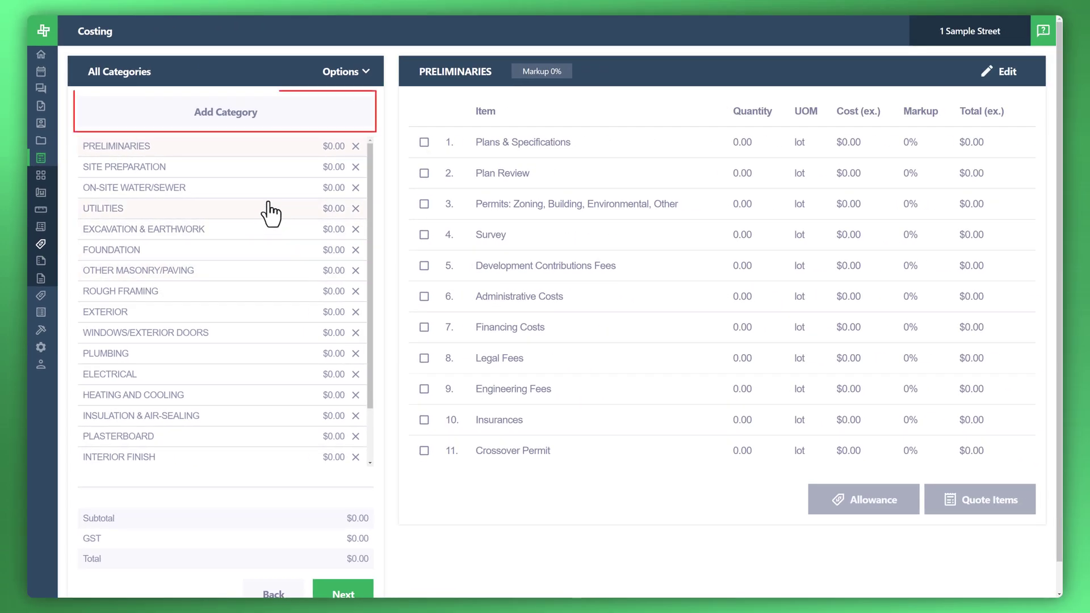
{"action": "left_click", "coordinate": [225, 112]}
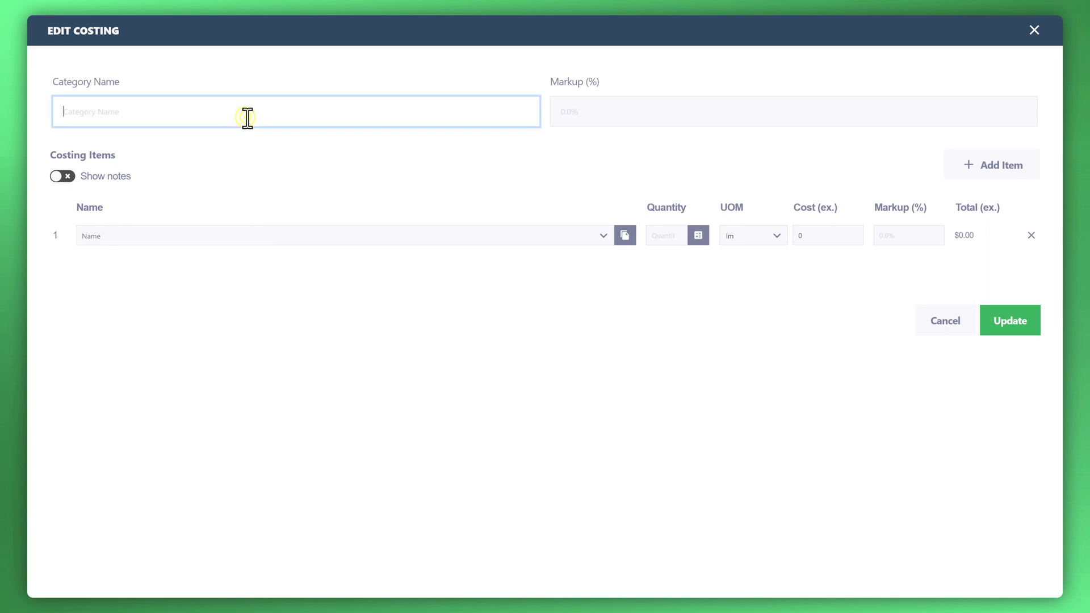
Name the category 'Roofing' and select Roofing Front Assembly Sample after searching 'roof'.
{"action": "type", "text": "Roofing"}
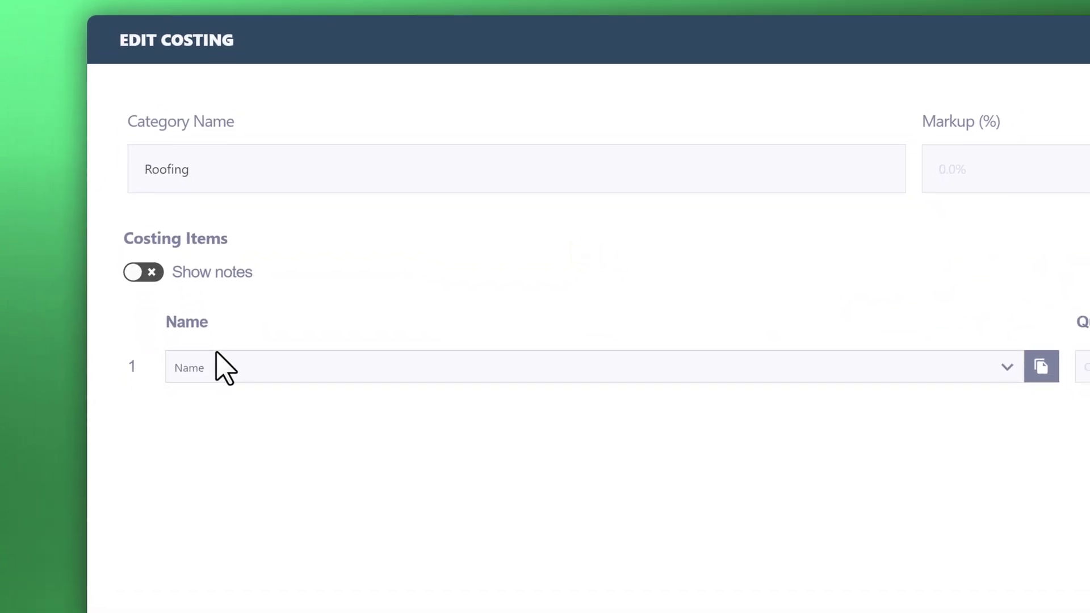
{"action": "scroll", "scroll_direction": "up", "scroll_amount": 3}
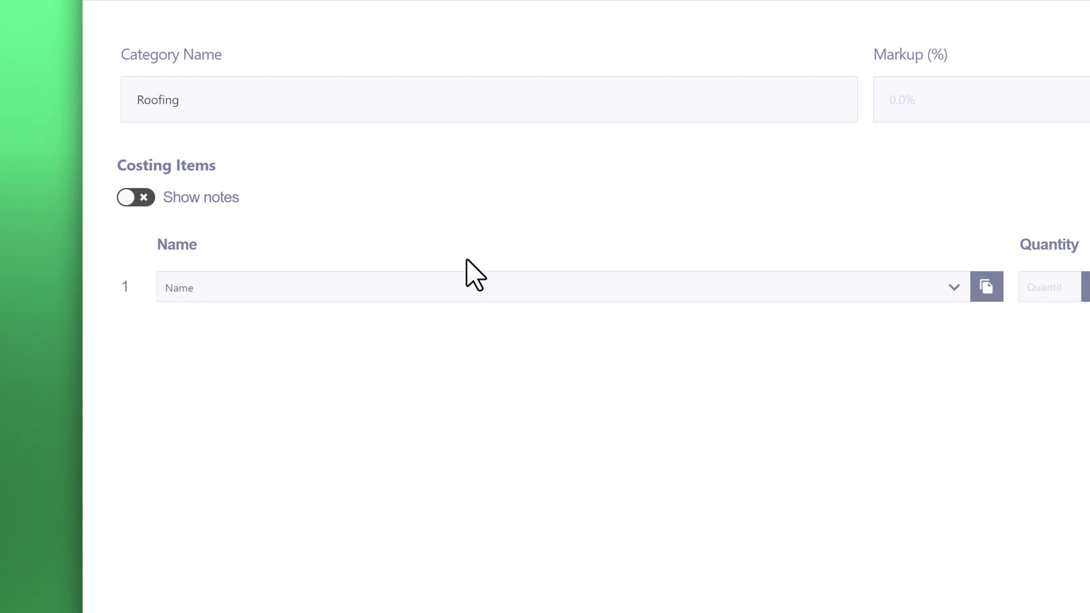
{"action": "type", "text": "r"}
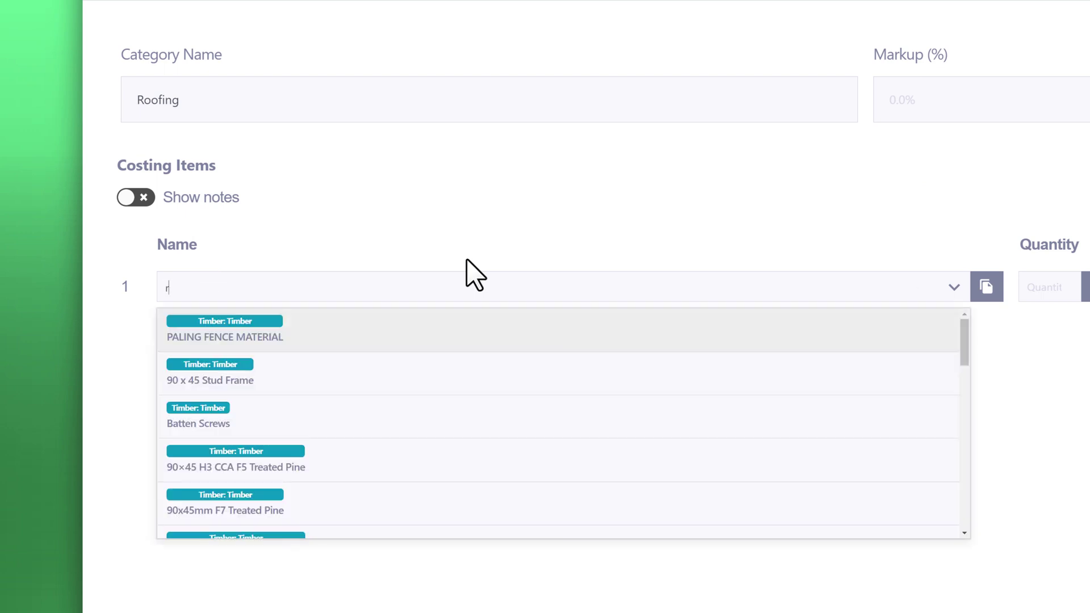
{"action": "mouse_move", "coordinate": [272, 445]}
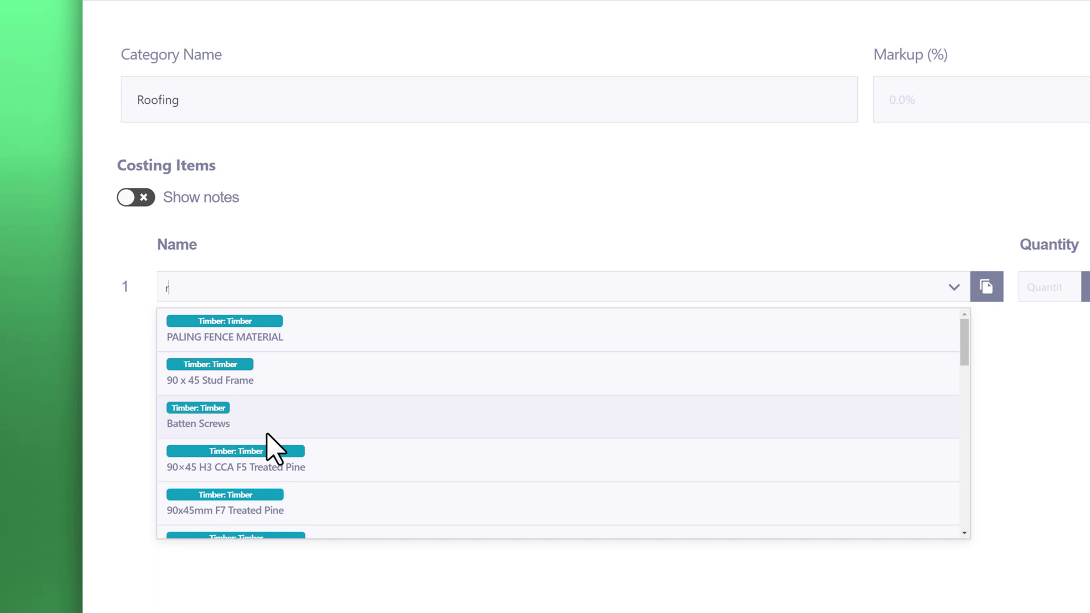
{"action": "mouse_move", "coordinate": [244, 483]}
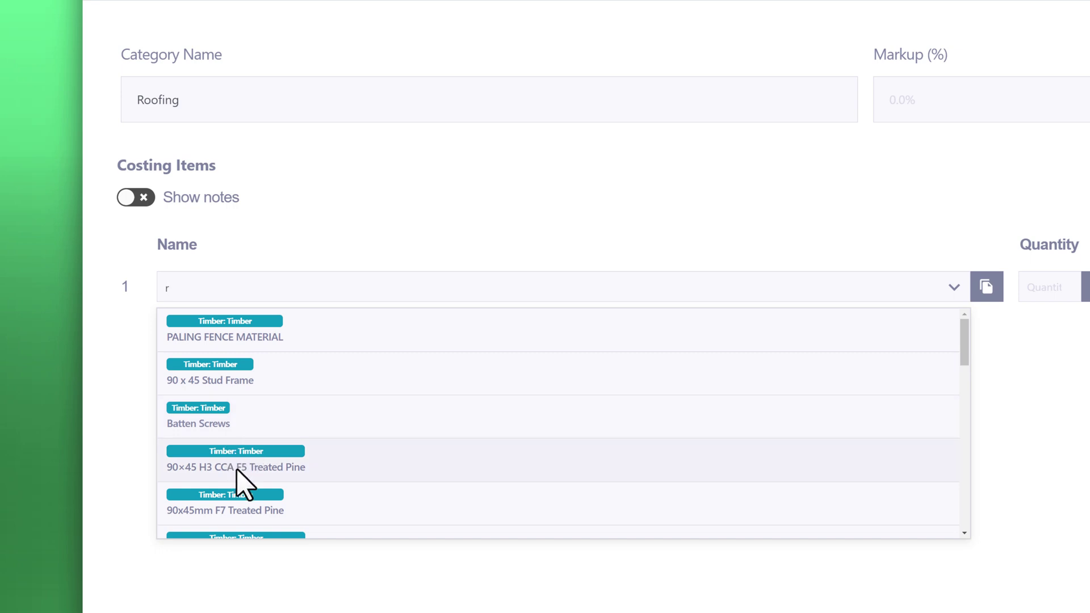
{"action": "mouse_move", "coordinate": [212, 355]}
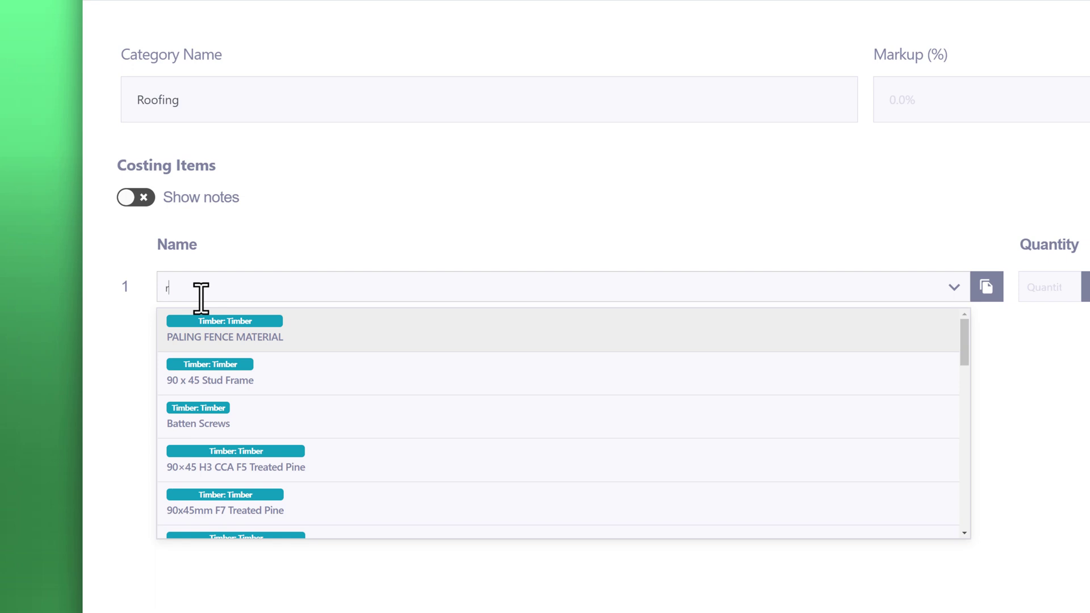
{"action": "type", "text": "oof"}
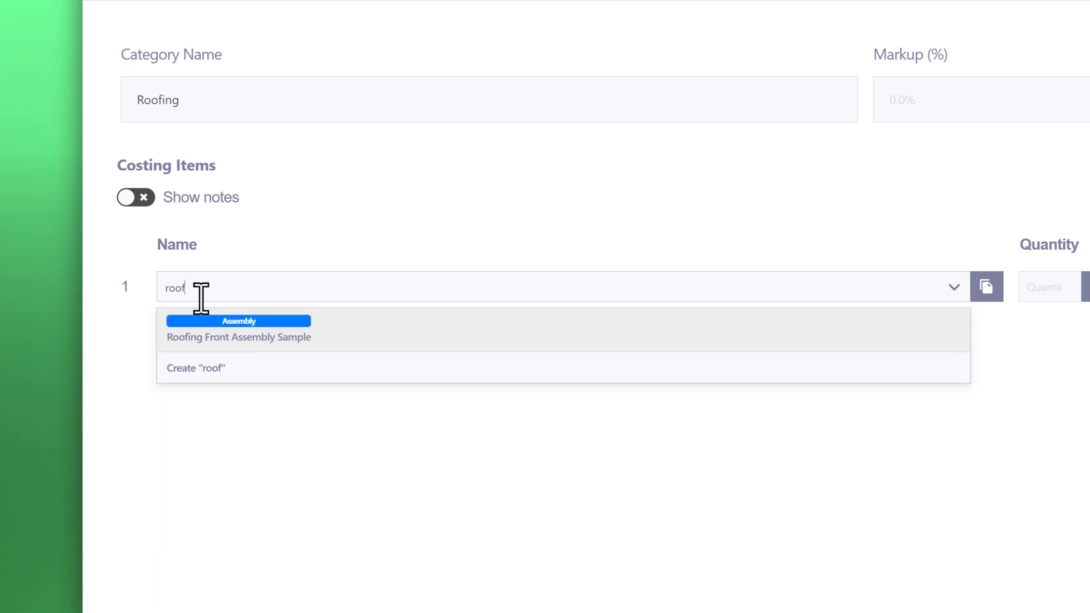
{"action": "mouse_move", "coordinate": [239, 340]}
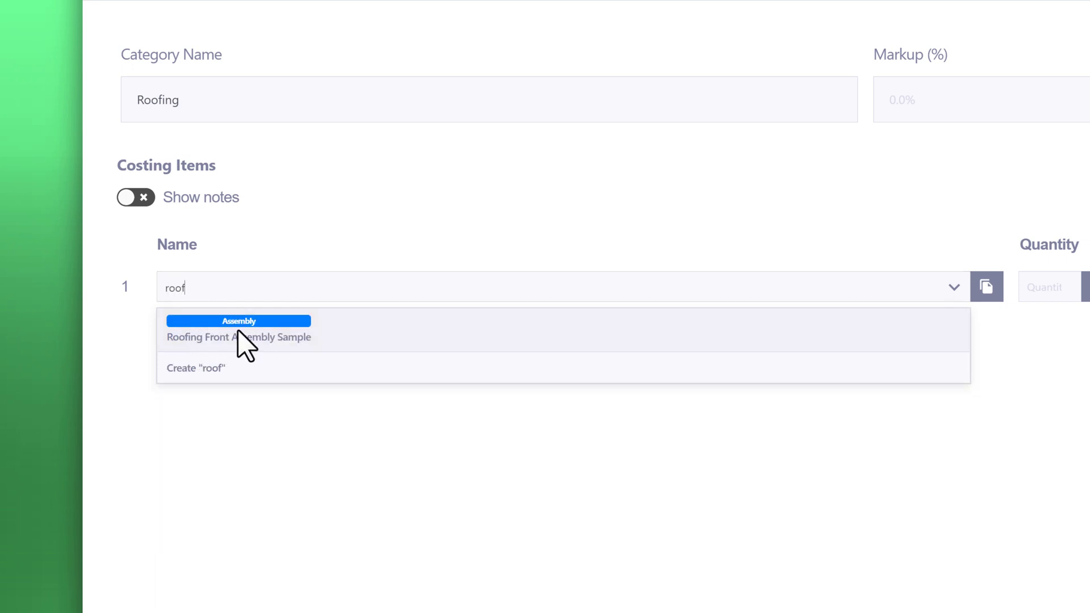
{"action": "left_click", "coordinate": [238, 337]}
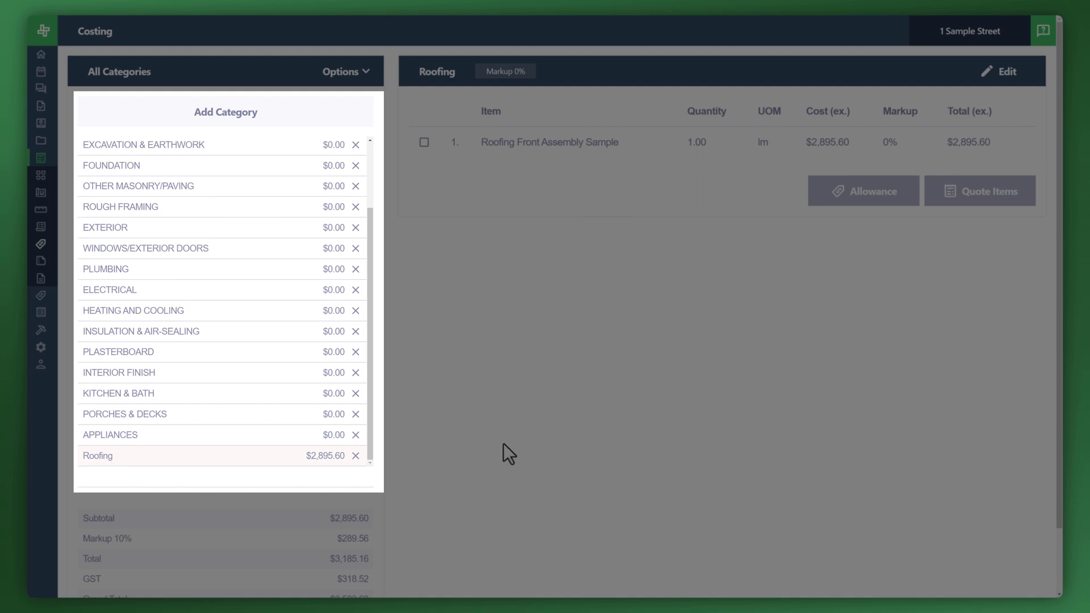
Return to the Price Lists page from the sidebar.
{"action": "left_click", "coordinate": [41, 227]}
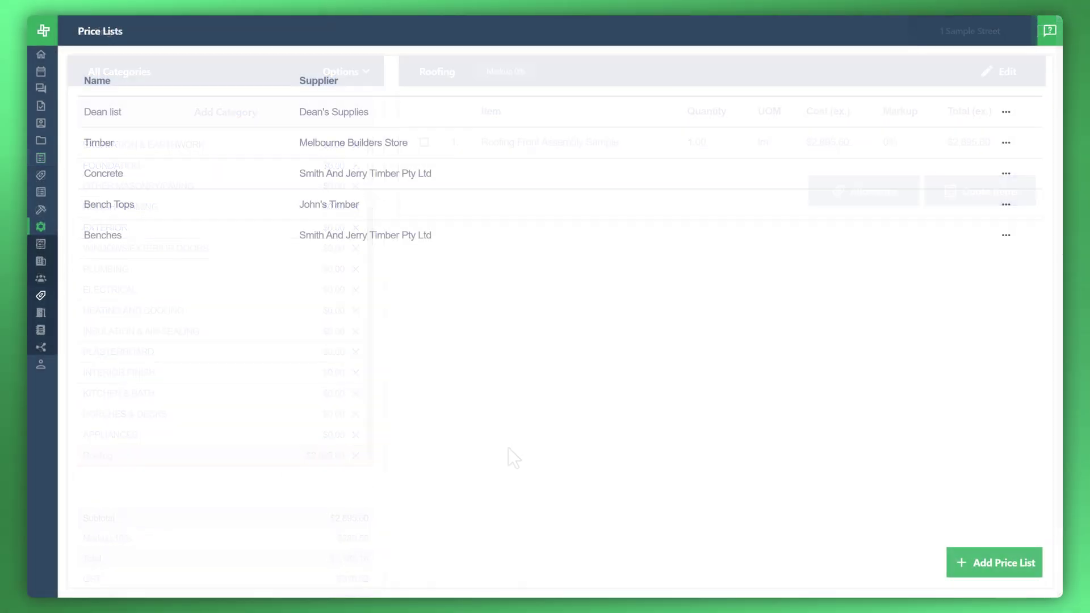